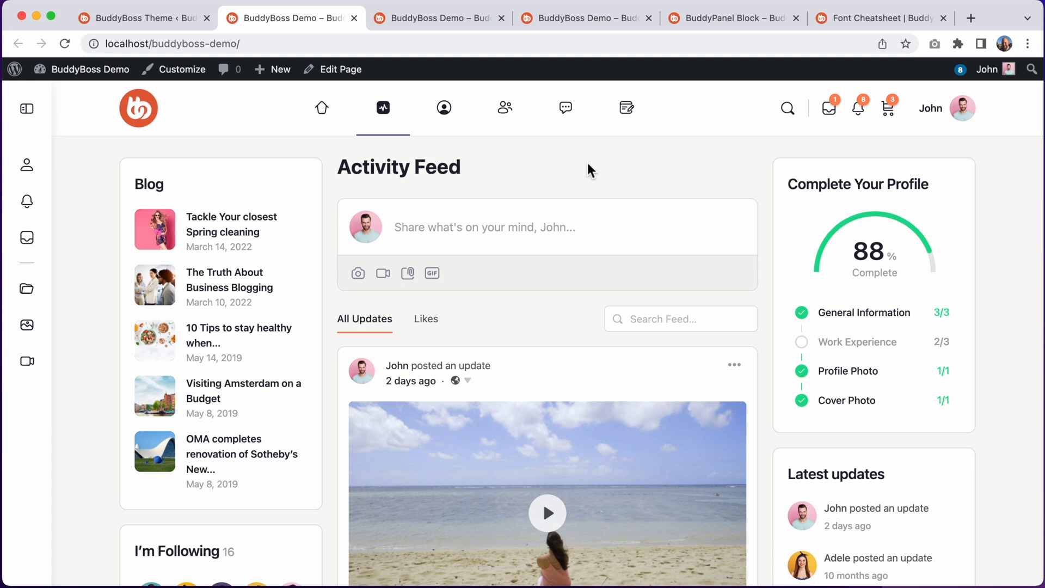
mouse_move(575, 172)
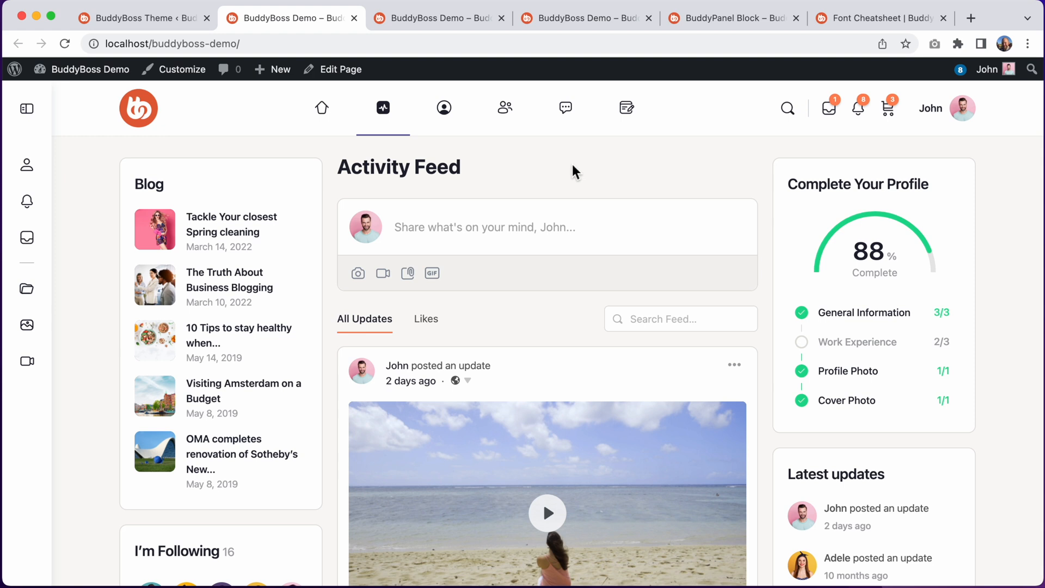
Glance at the theme options, return to the activity feed and preview recent message conversations
left_click(138, 18)
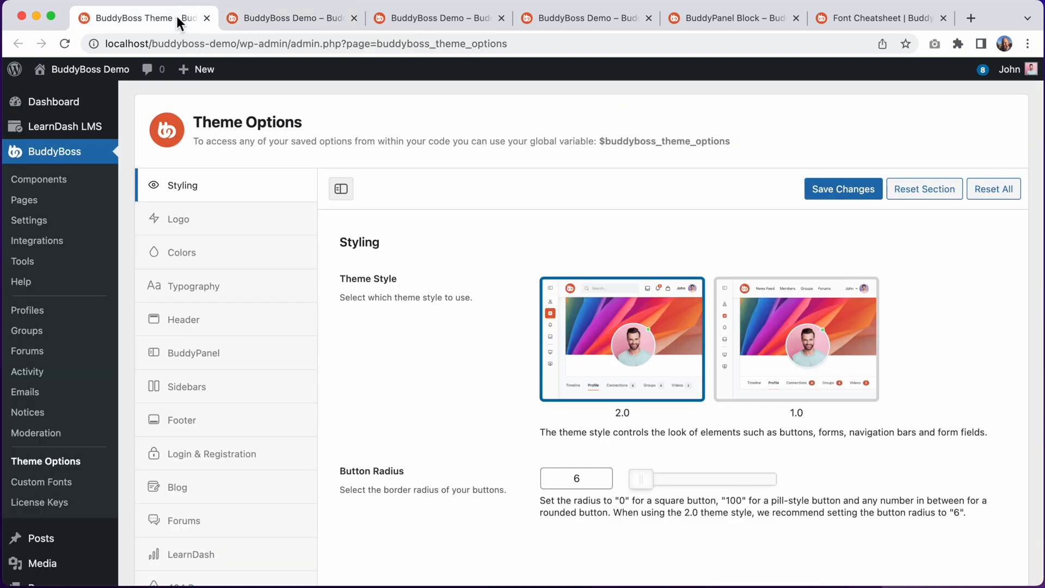
mouse_move(631, 371)
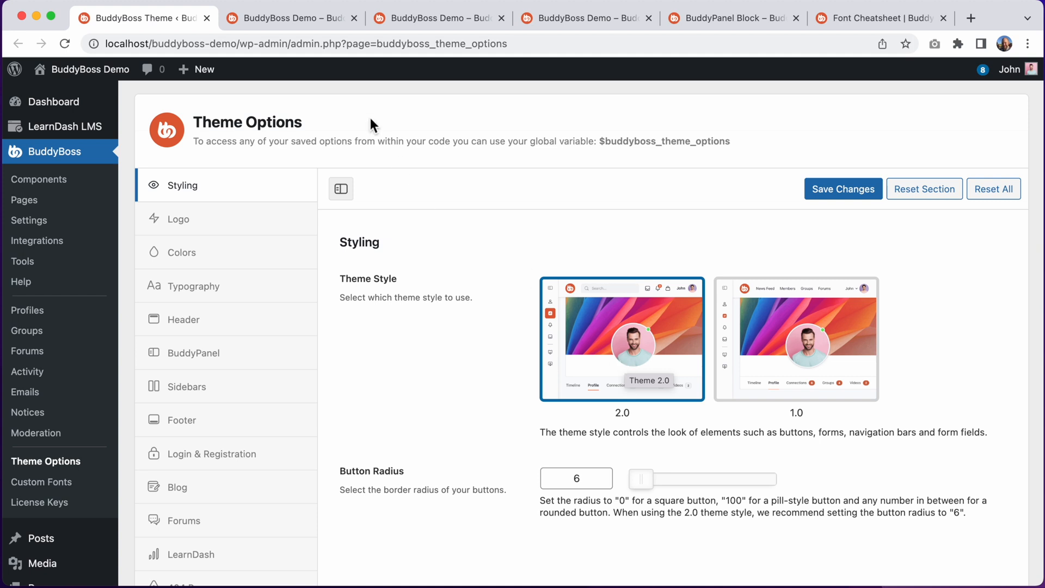
left_click(289, 19)
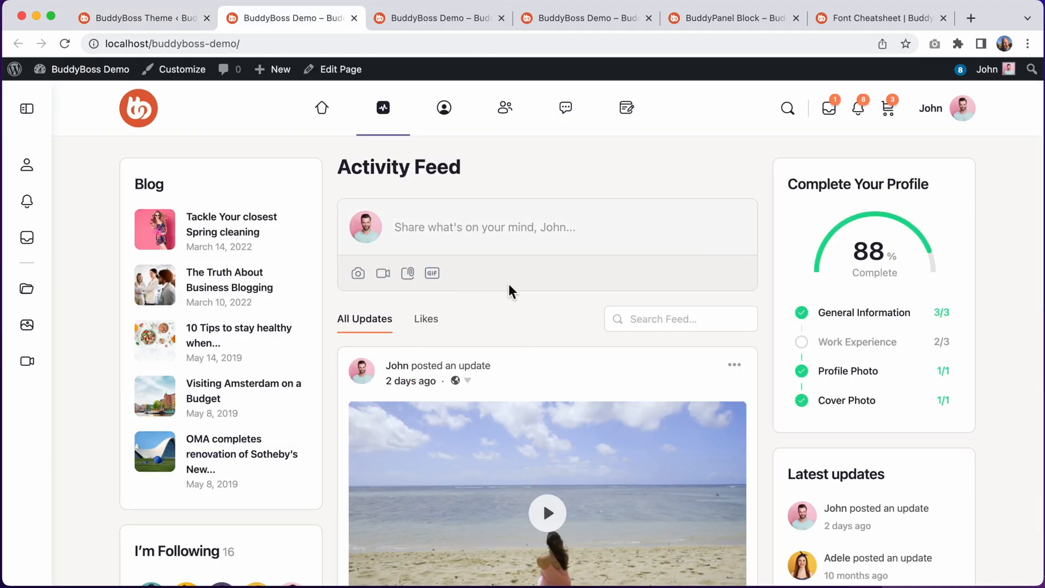
mouse_move(520, 316)
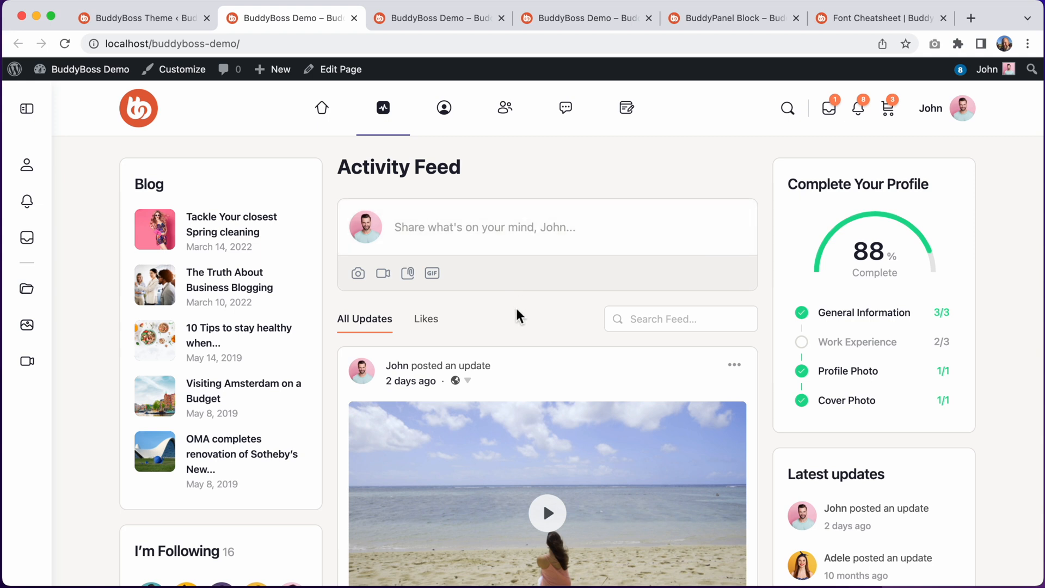
left_click(829, 108)
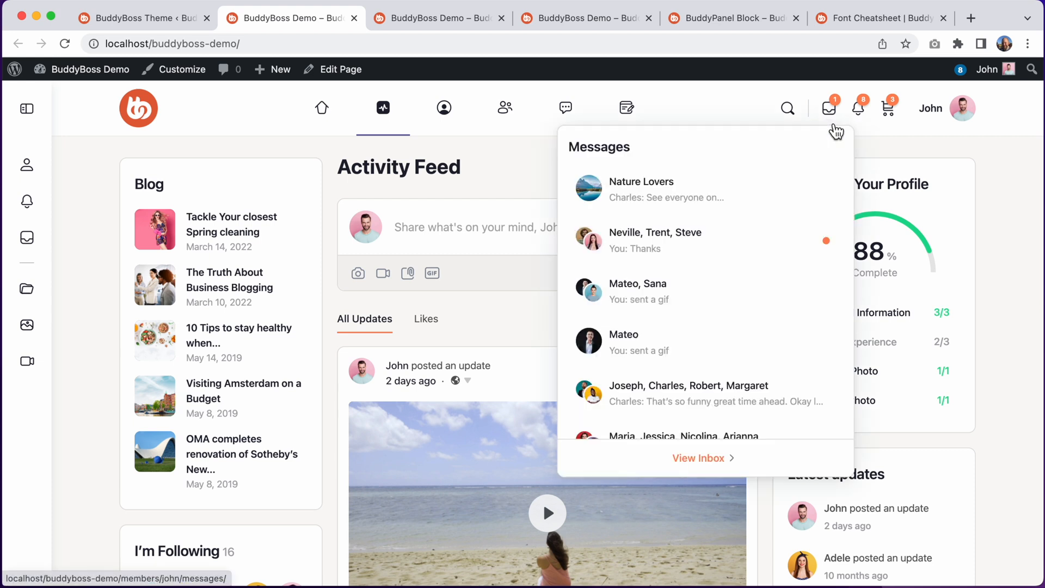
mouse_move(859, 108)
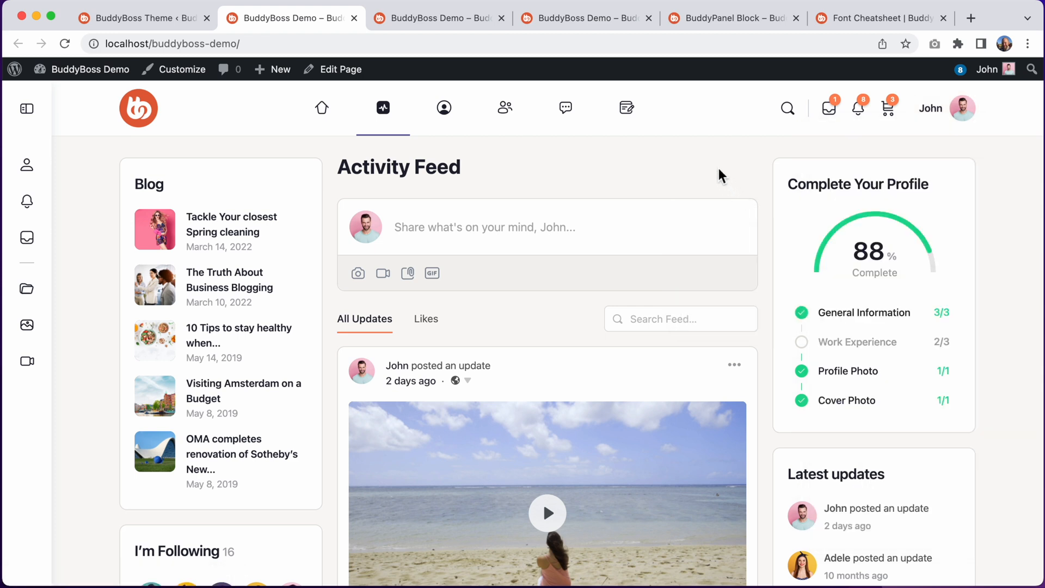
scroll("down", 3)
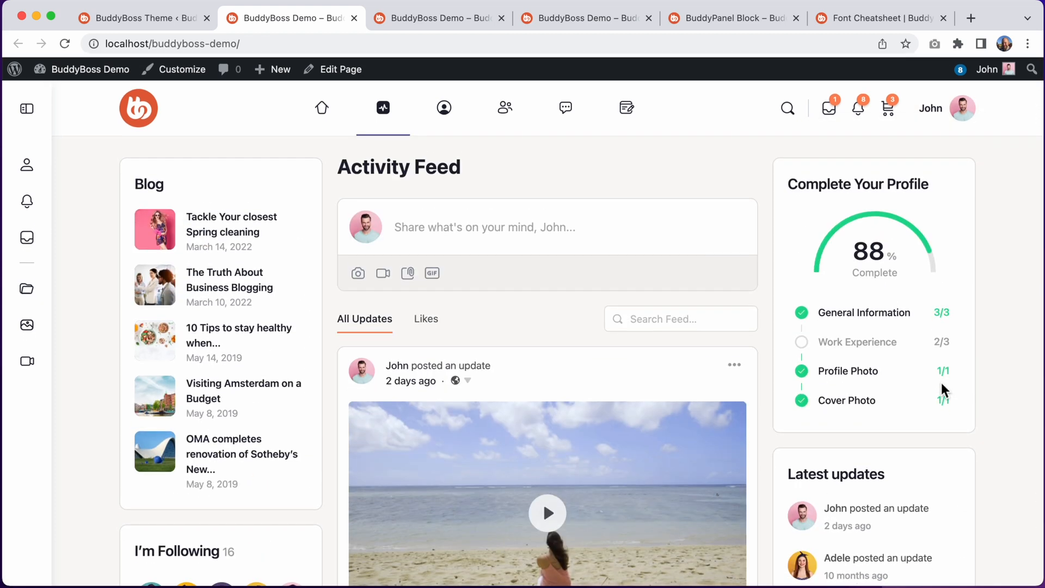
mouse_move(382, 107)
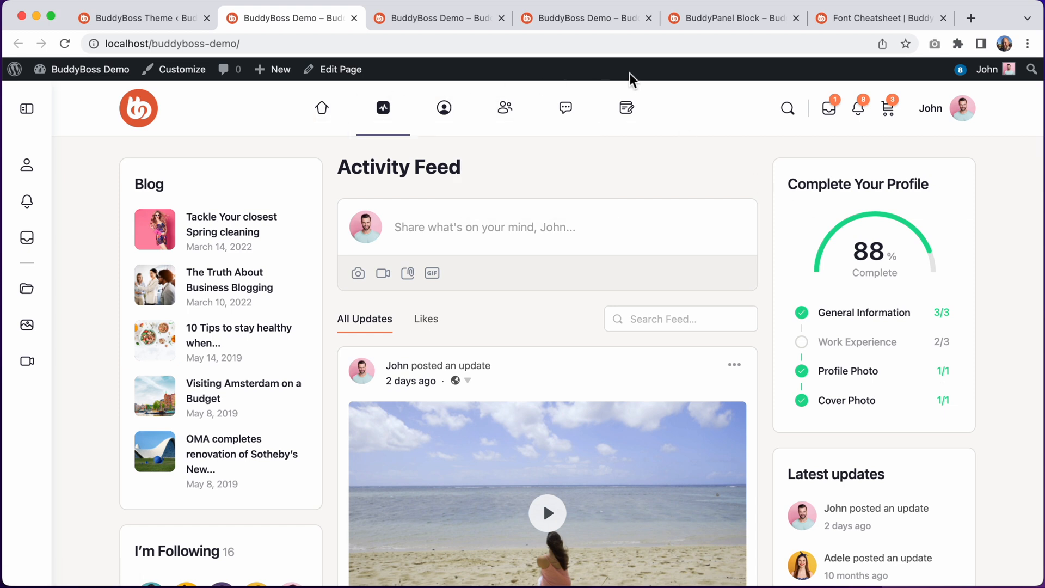
Browse the Font Cheatsheet icons in the filled, rounded style, then return to the demo site
left_click(880, 19)
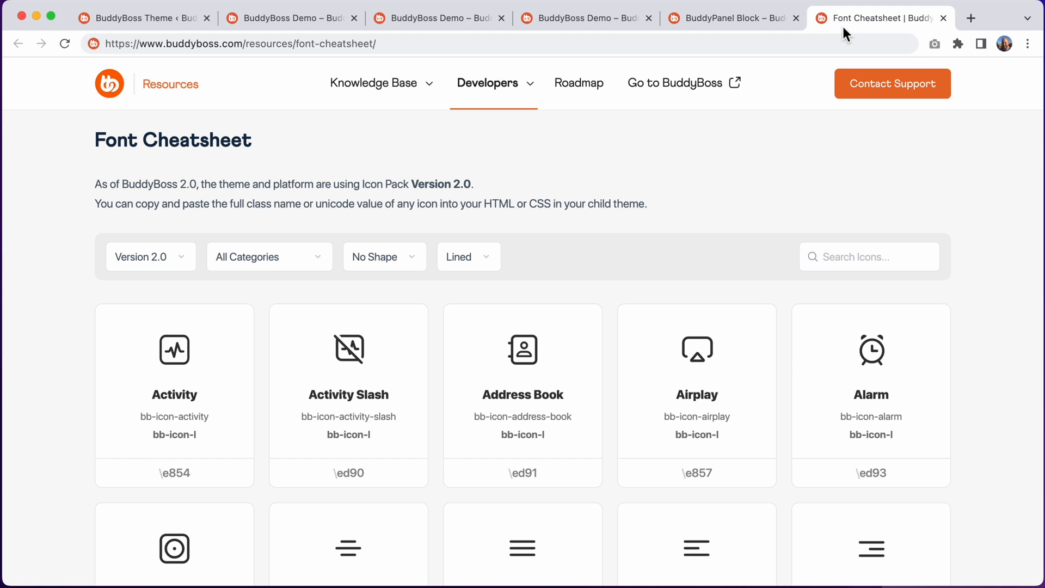
left_click(468, 257)
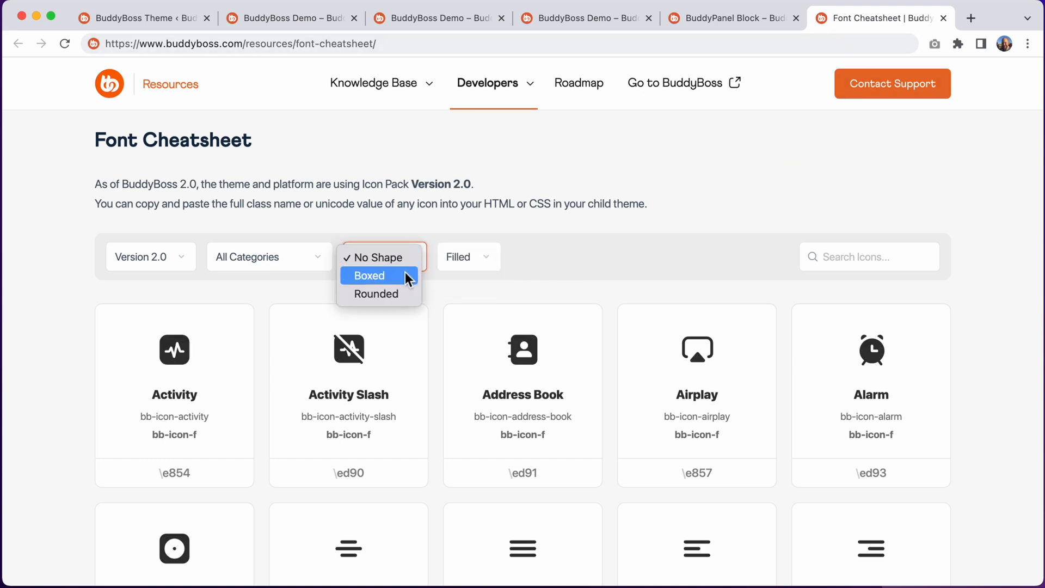
left_click(375, 294)
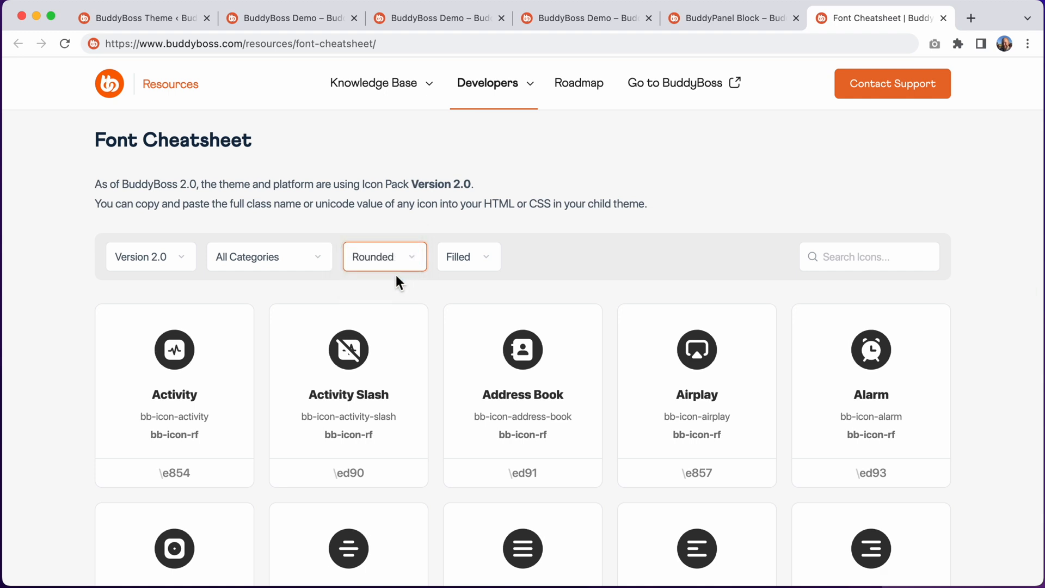
scroll("down", 3)
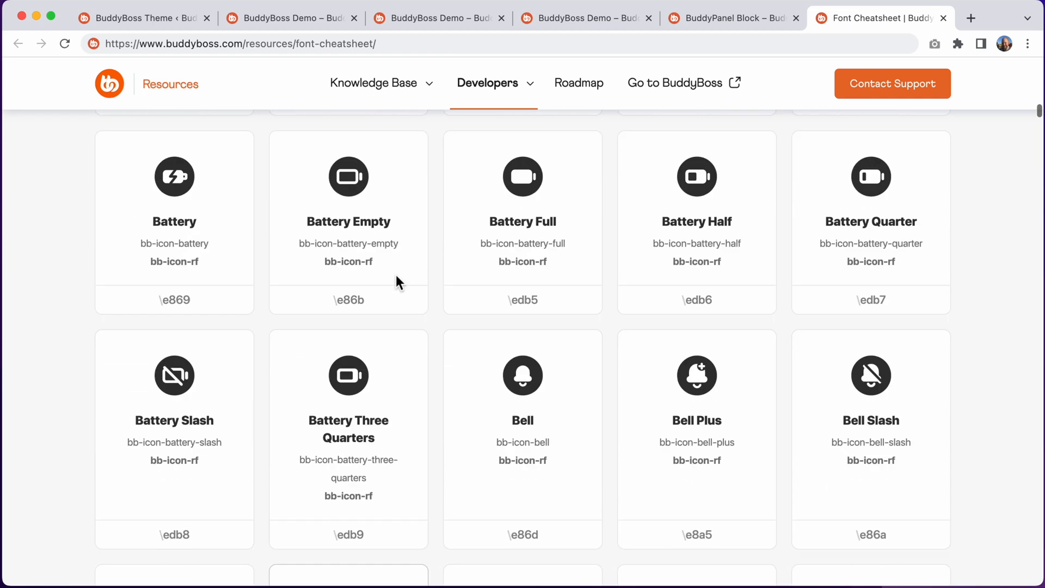
scroll("up", 3)
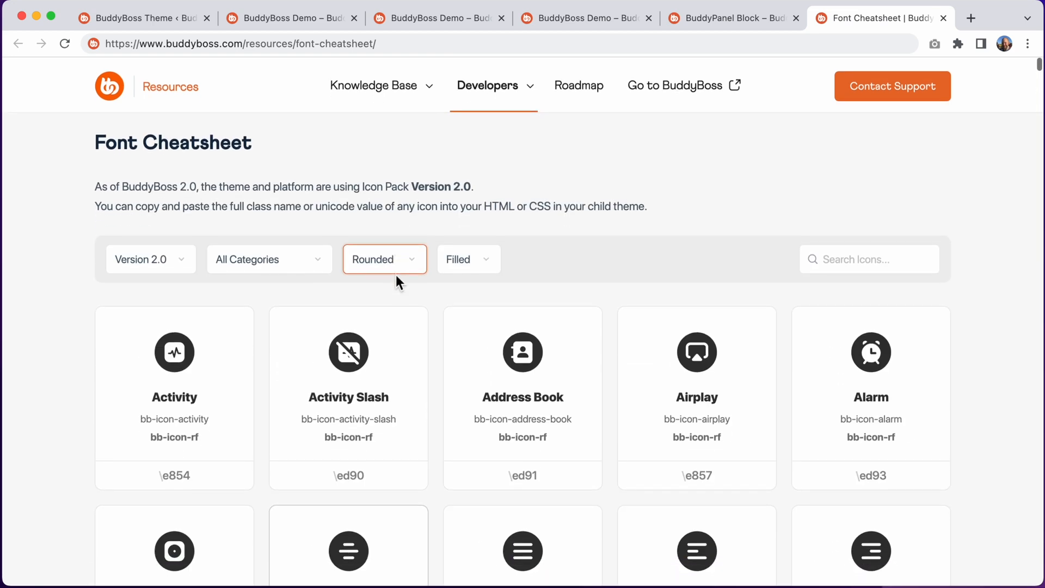
left_click(289, 19)
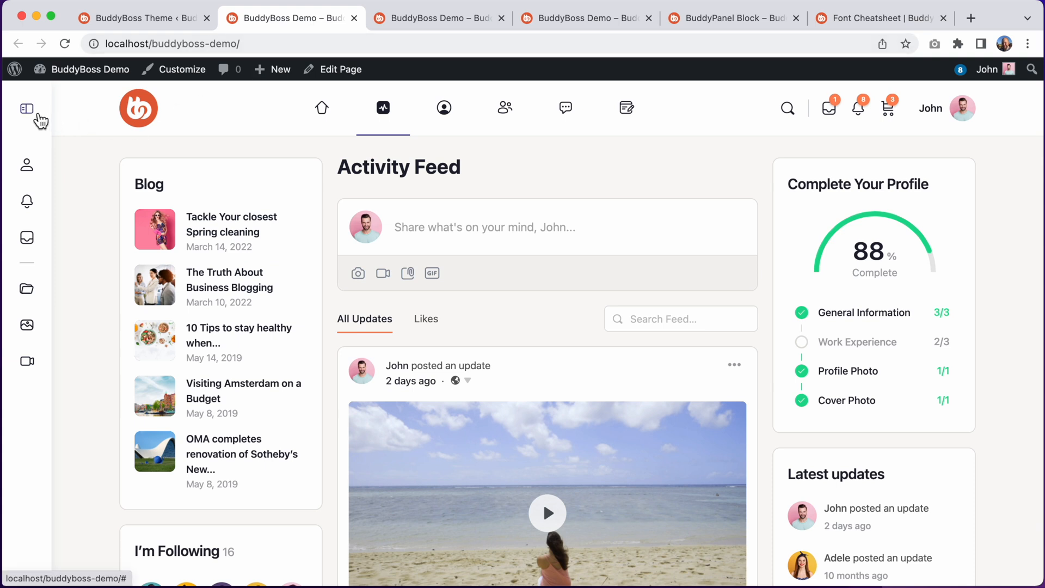
Expand the BuddyPanel so its Personal and Community links show their names
left_click(27, 108)
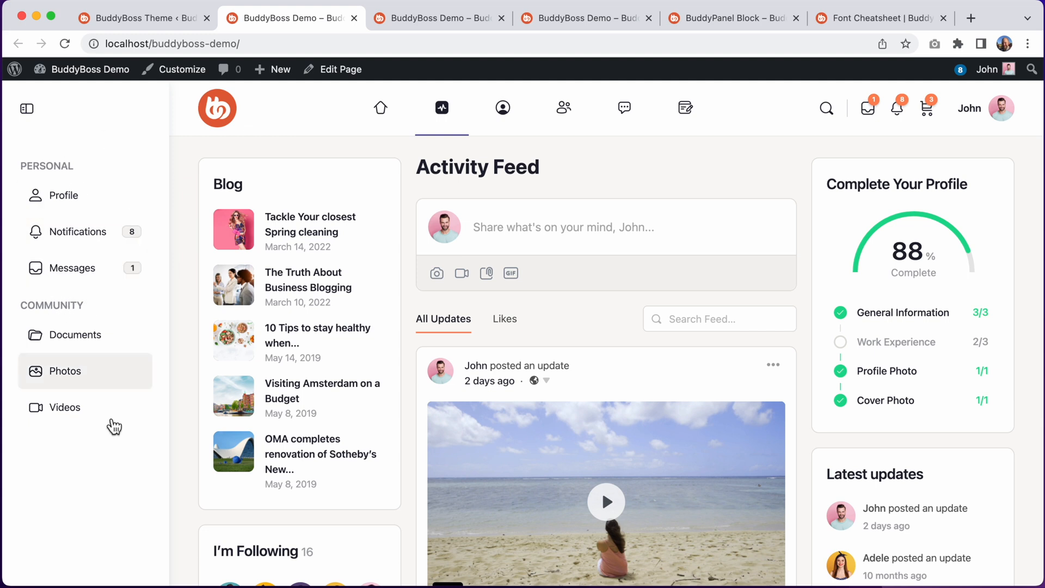
mouse_move(56, 169)
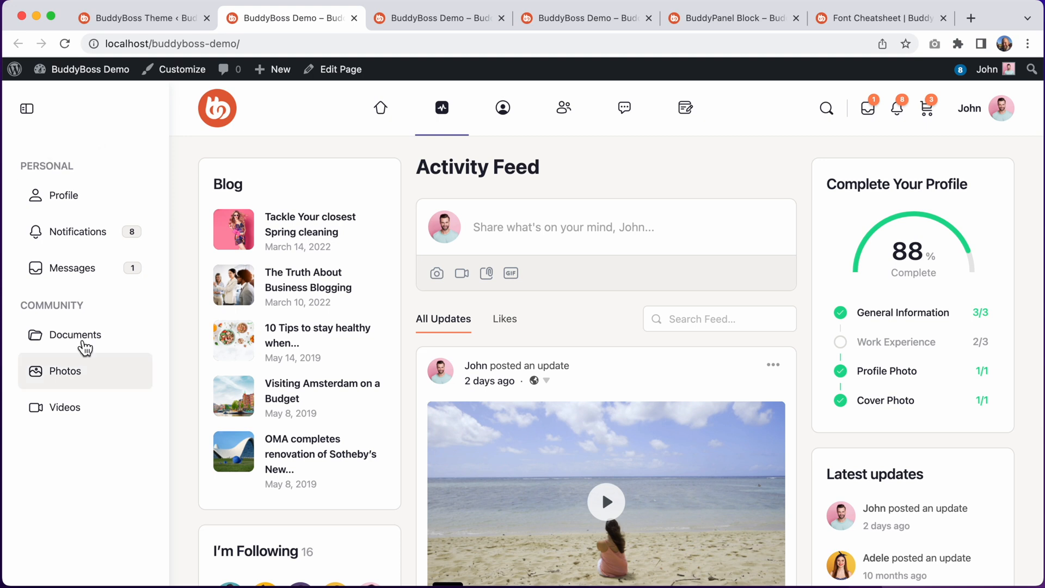
View the BuddyPanel Block page, return to the activity feed and collapse the BuddyPanel to icons
left_click(728, 19)
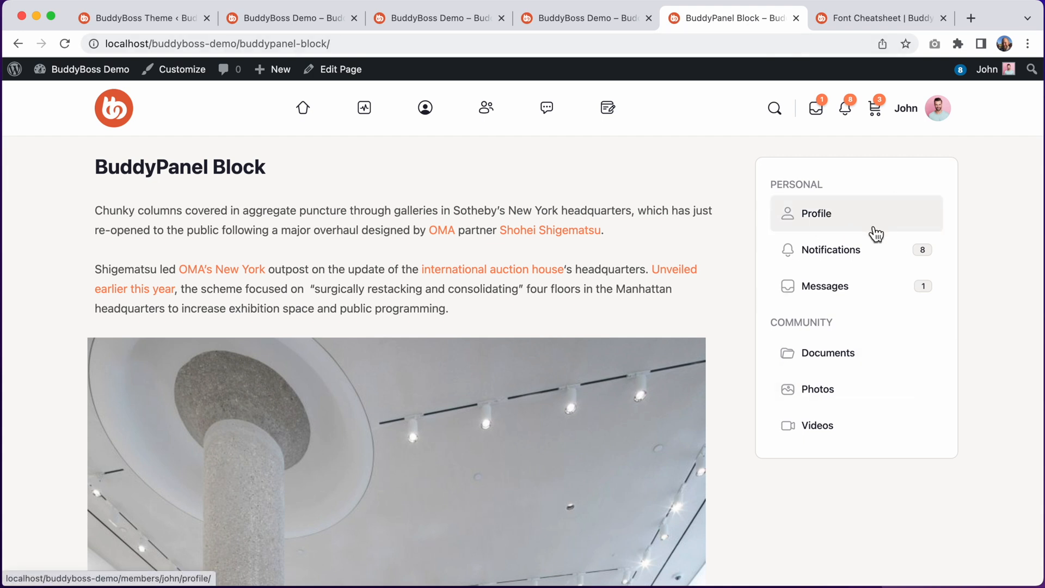
mouse_move(755, 229)
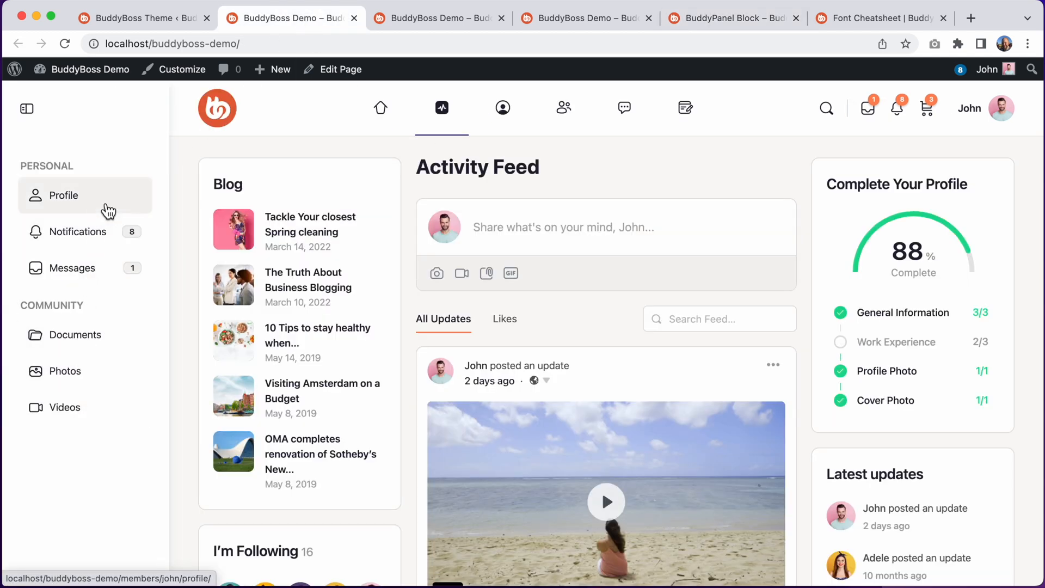
left_click(729, 18)
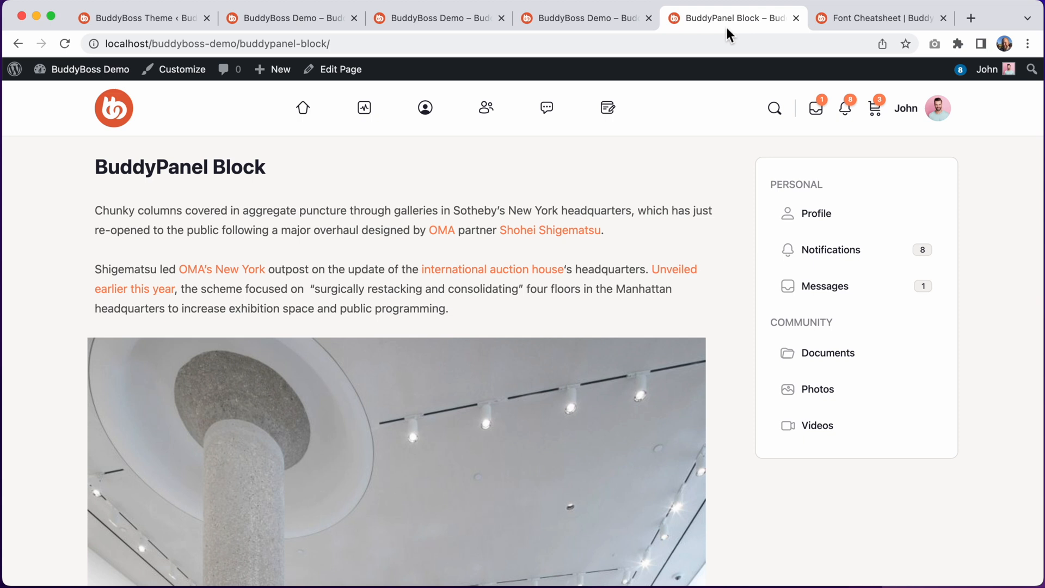
mouse_move(860, 102)
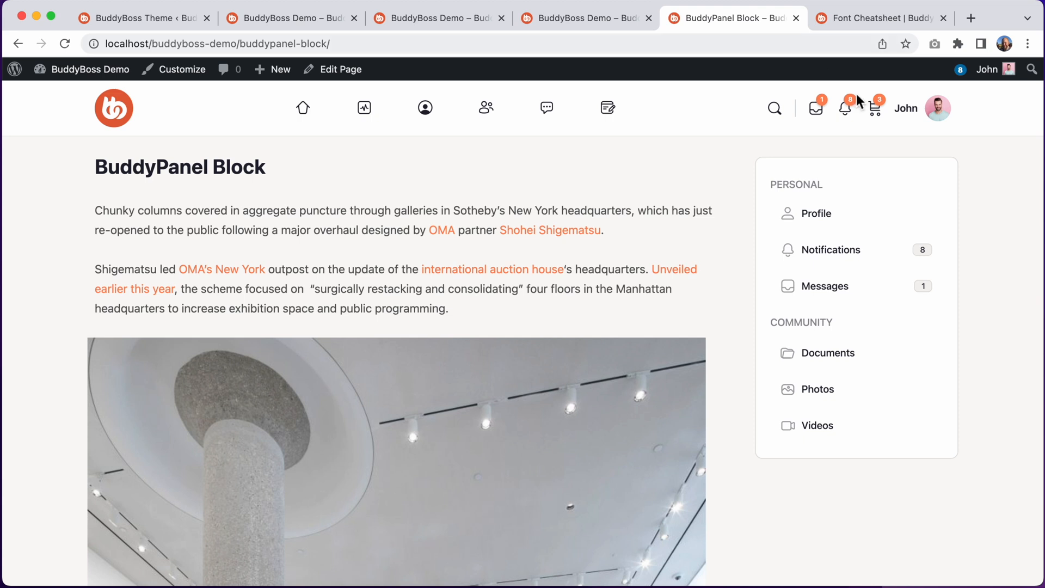
mouse_move(831, 250)
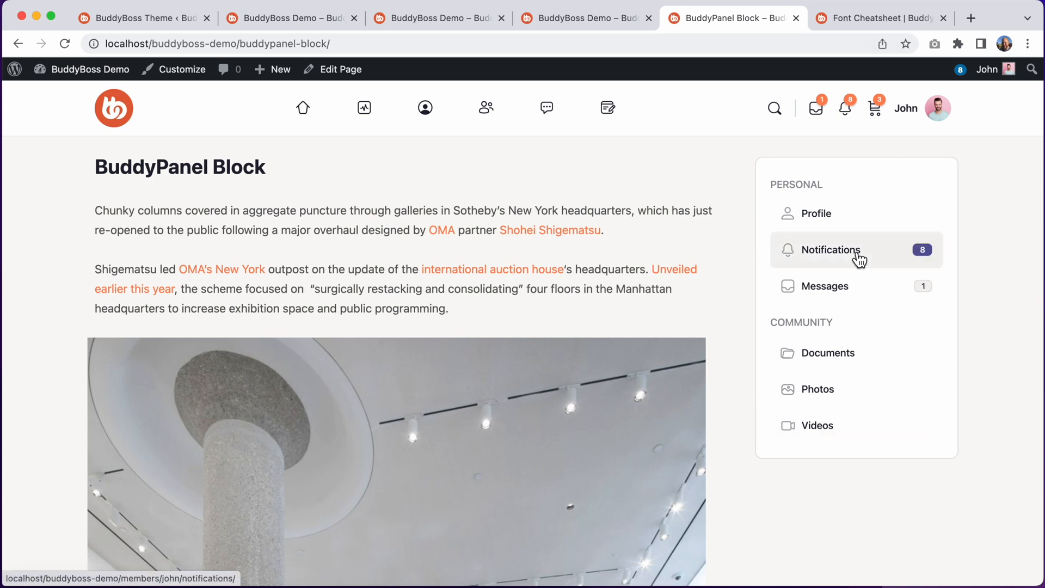
mouse_move(34, 119)
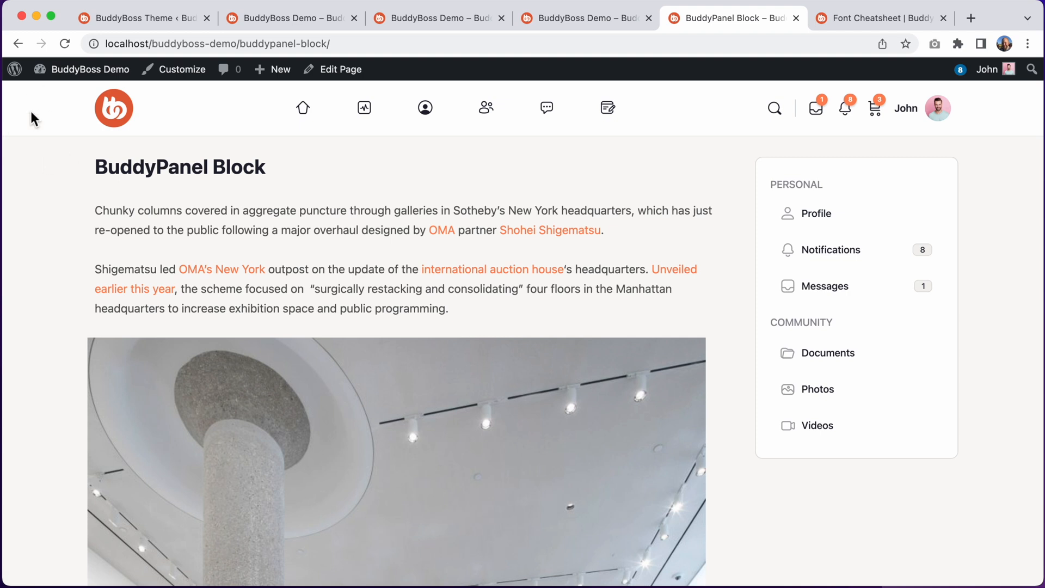
mouse_move(246, 164)
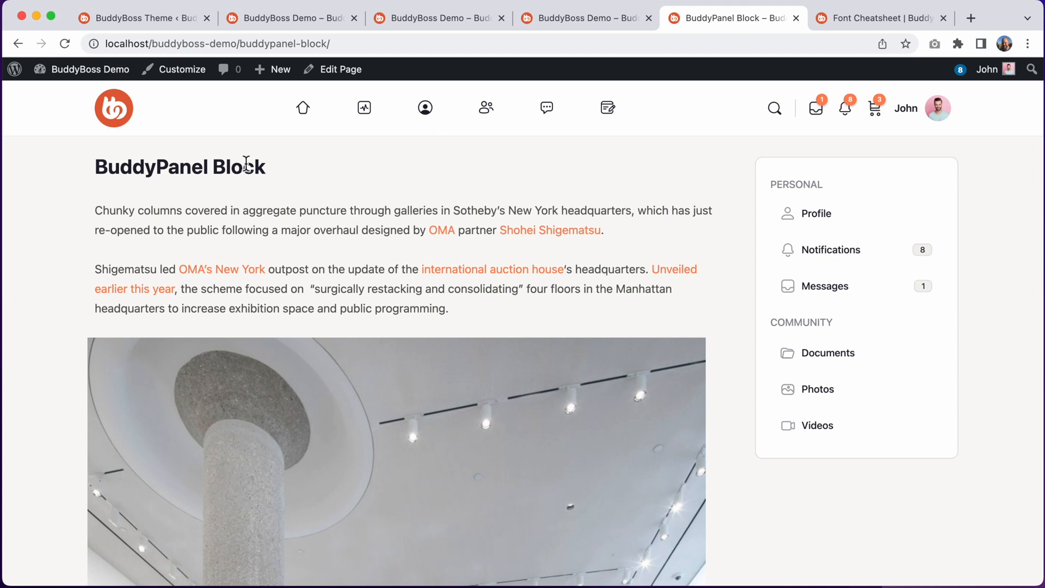
left_click(292, 19)
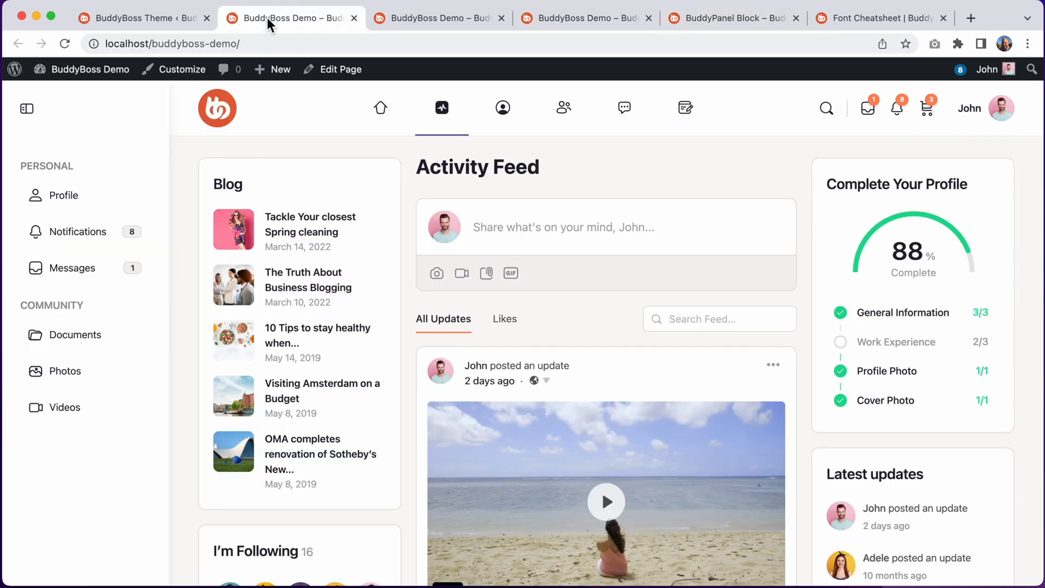
mouse_move(126, 122)
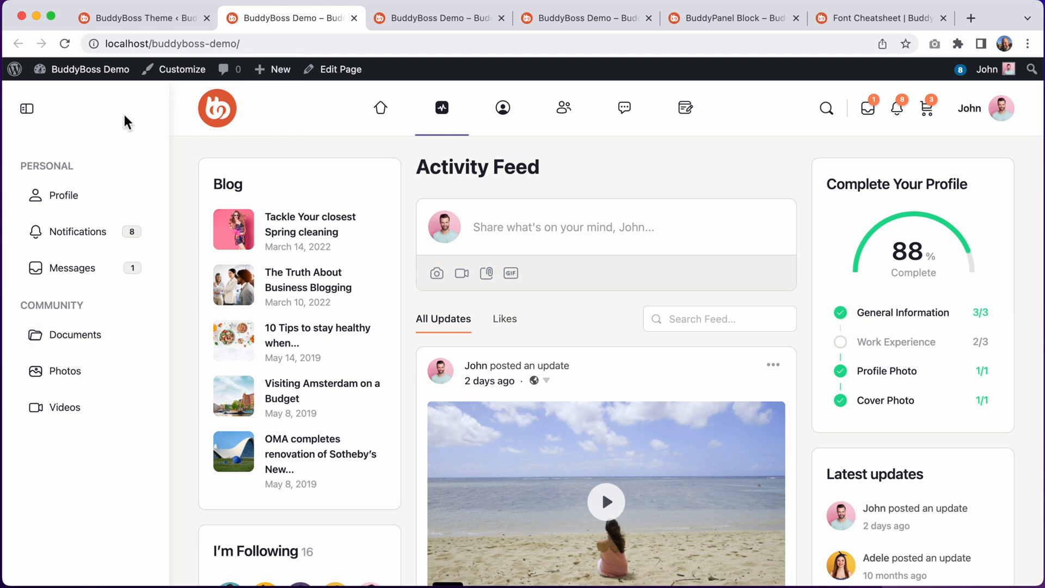
mouse_move(121, 179)
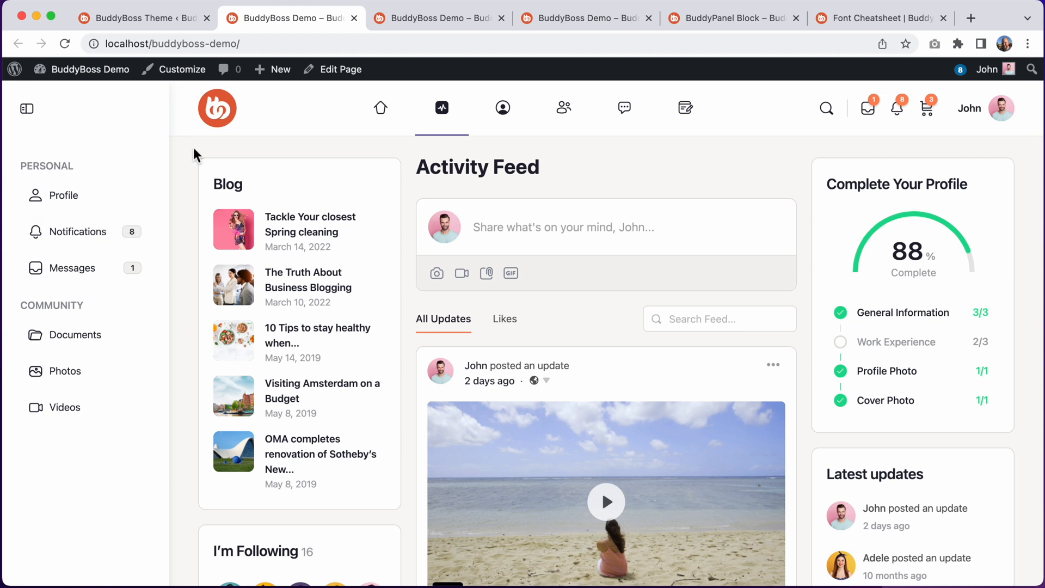
left_click(27, 107)
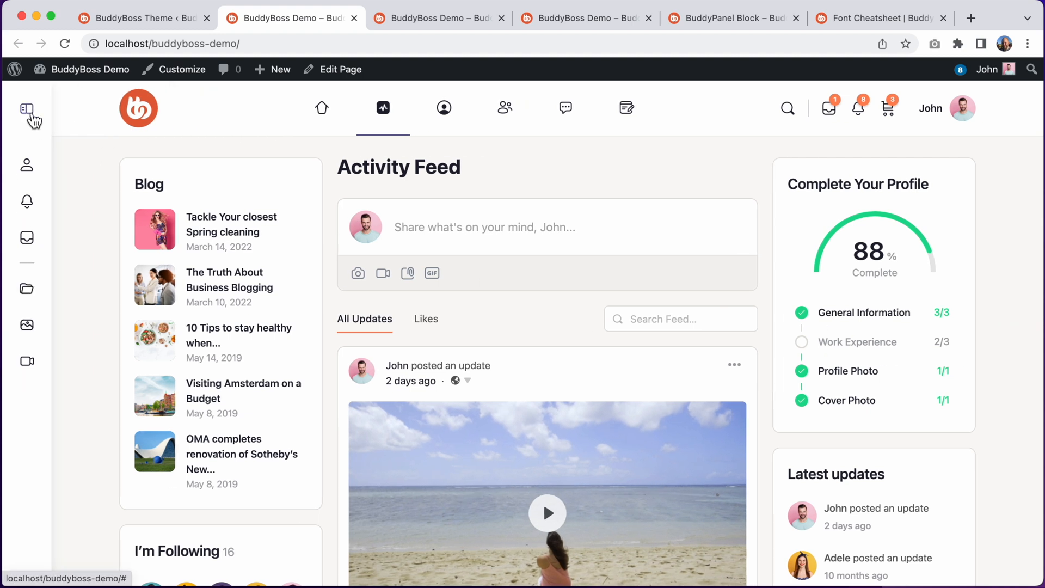
left_click(141, 18)
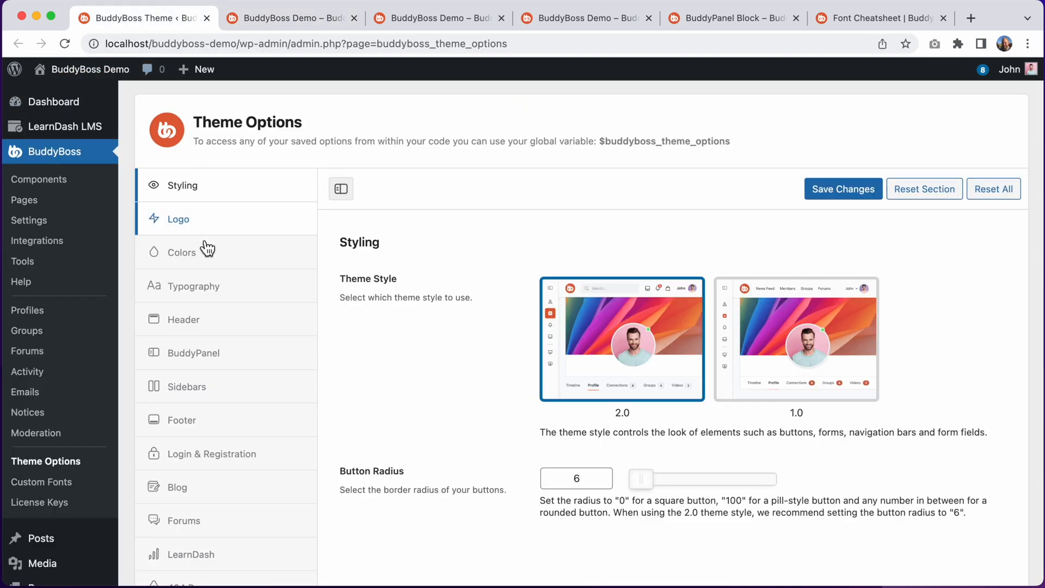
left_click(182, 251)
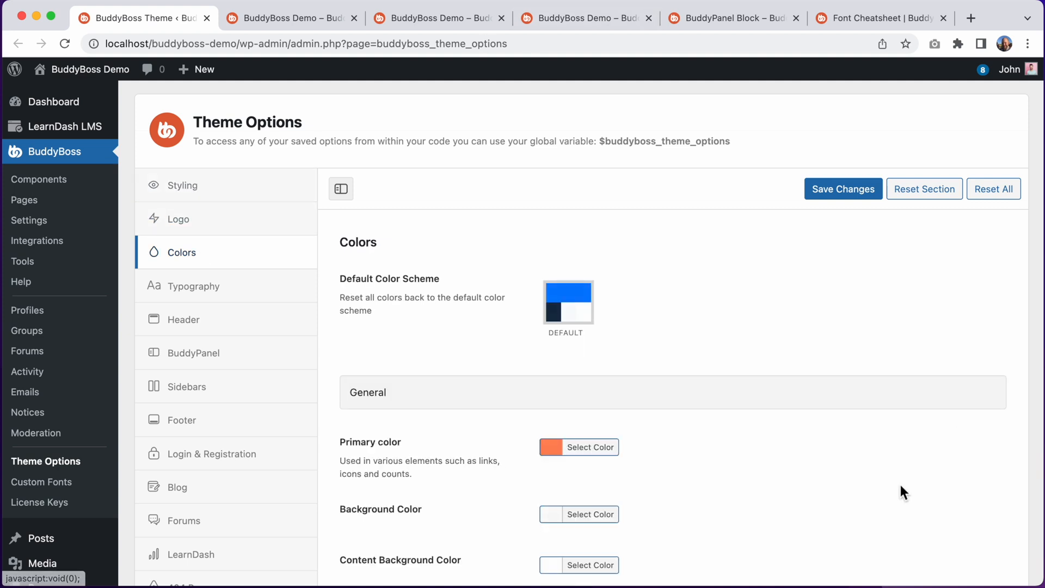
scroll("down", 3)
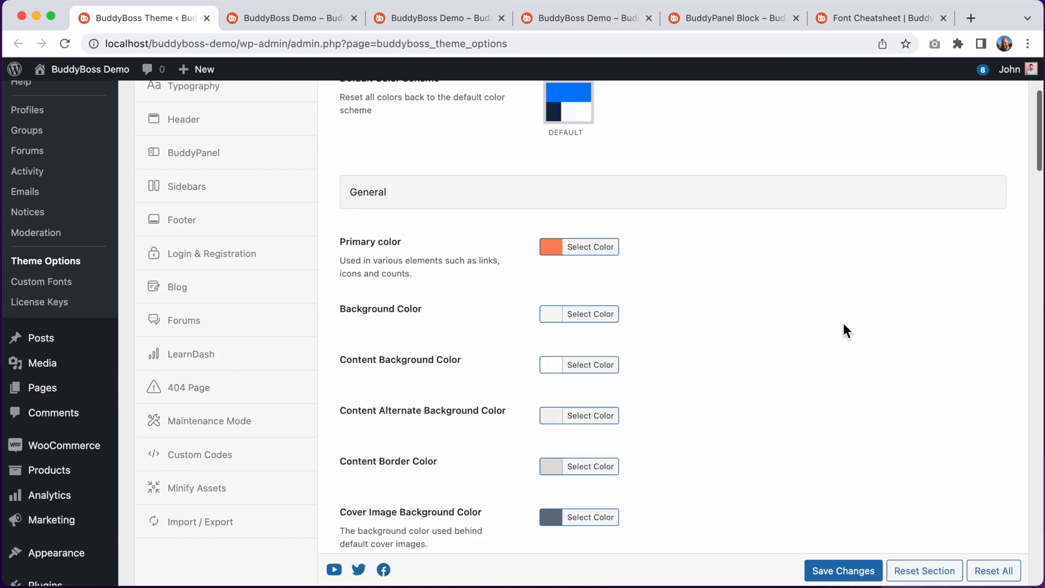
scroll("down", 3)
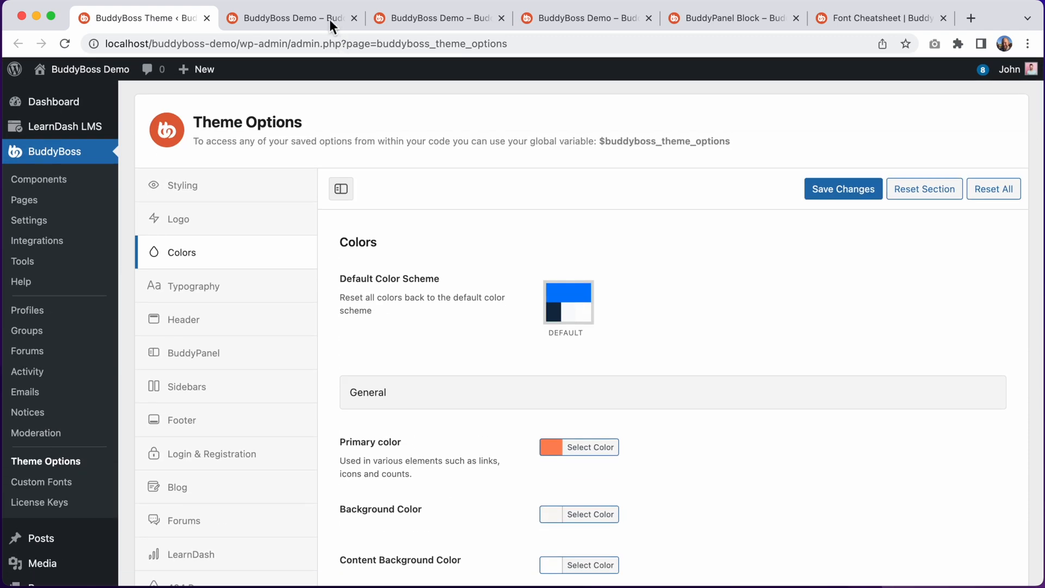
left_click(292, 18)
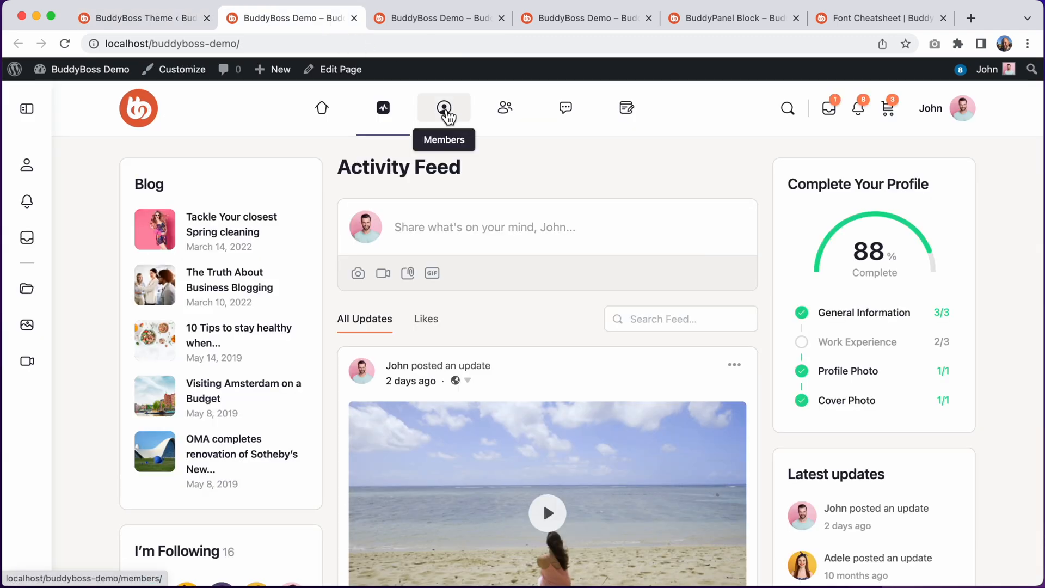
left_click(443, 108)
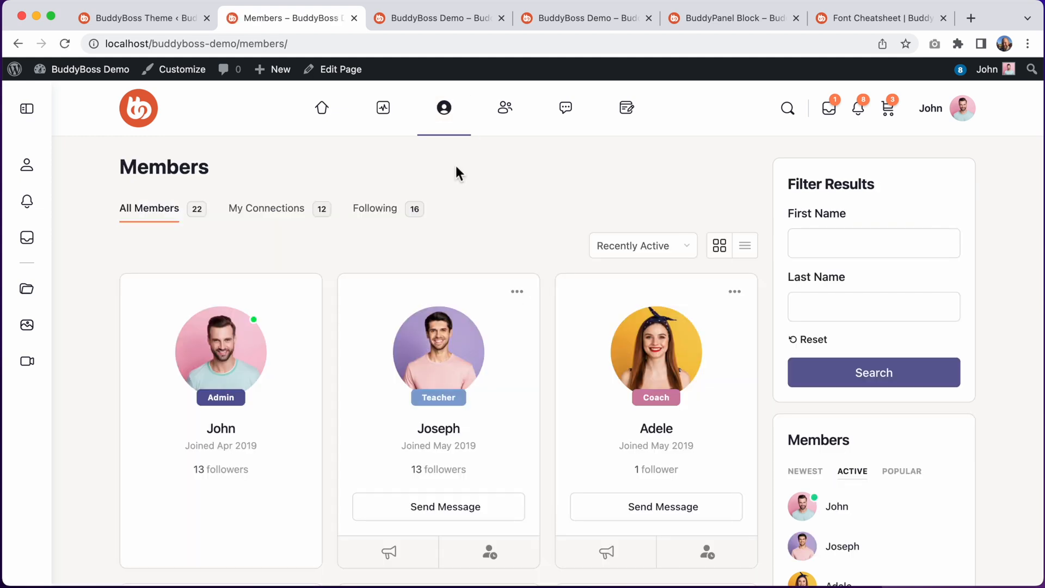
scroll("down", 3)
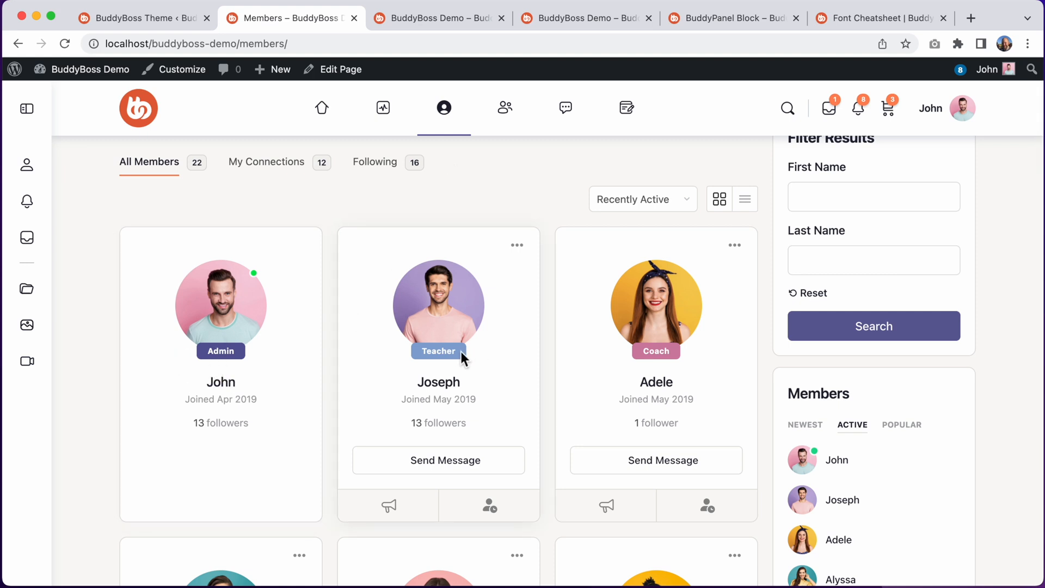
mouse_move(732, 341)
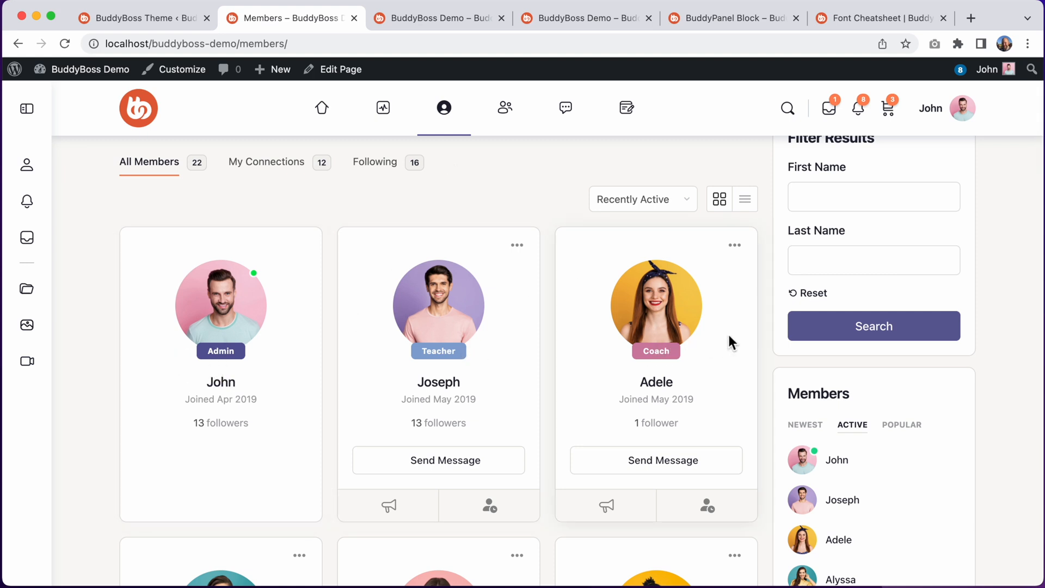
left_click(141, 18)
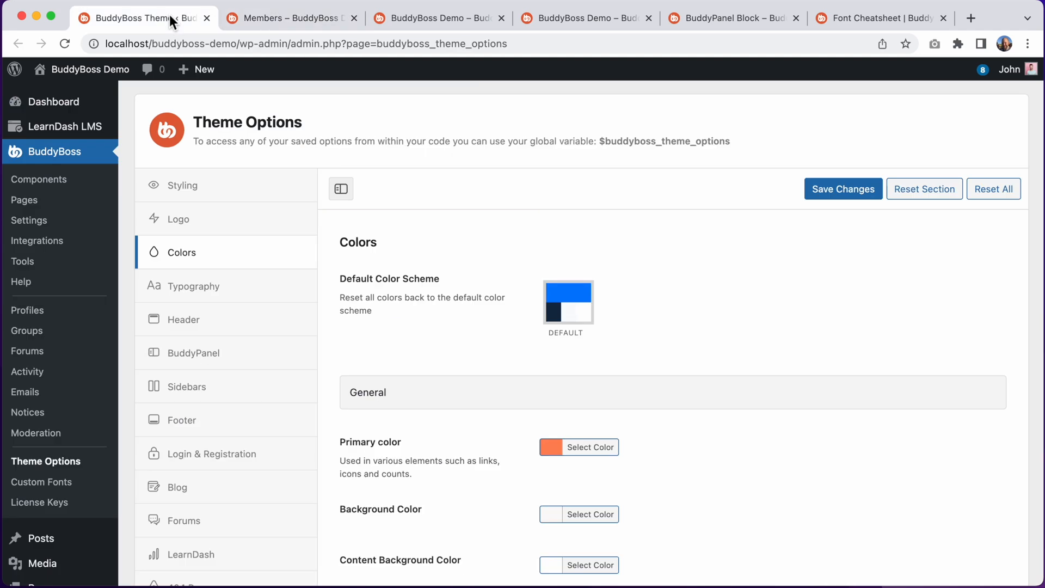
Review the Header layout settings in Theme Options
left_click(183, 318)
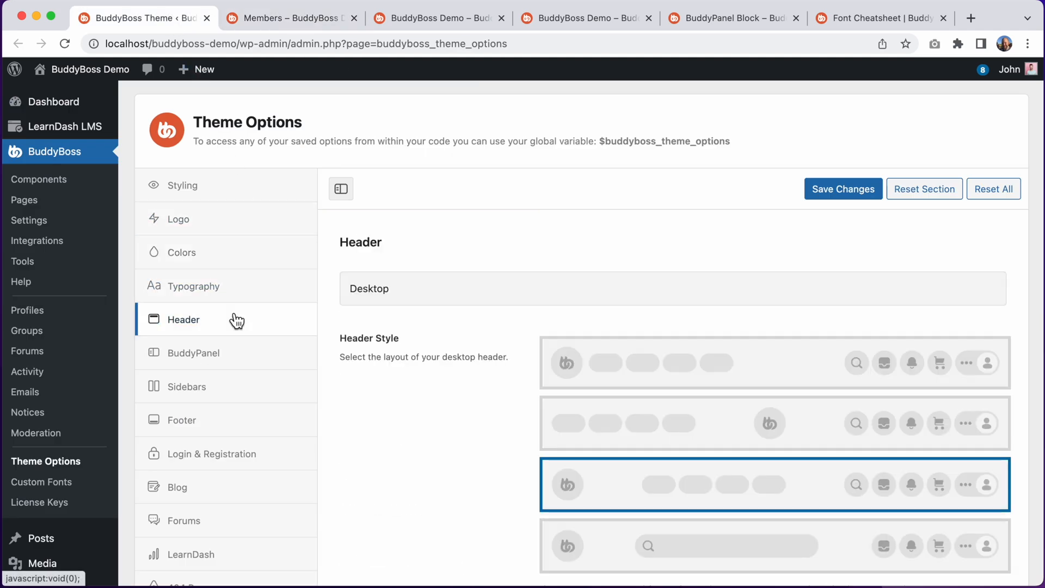
scroll("down", 3)
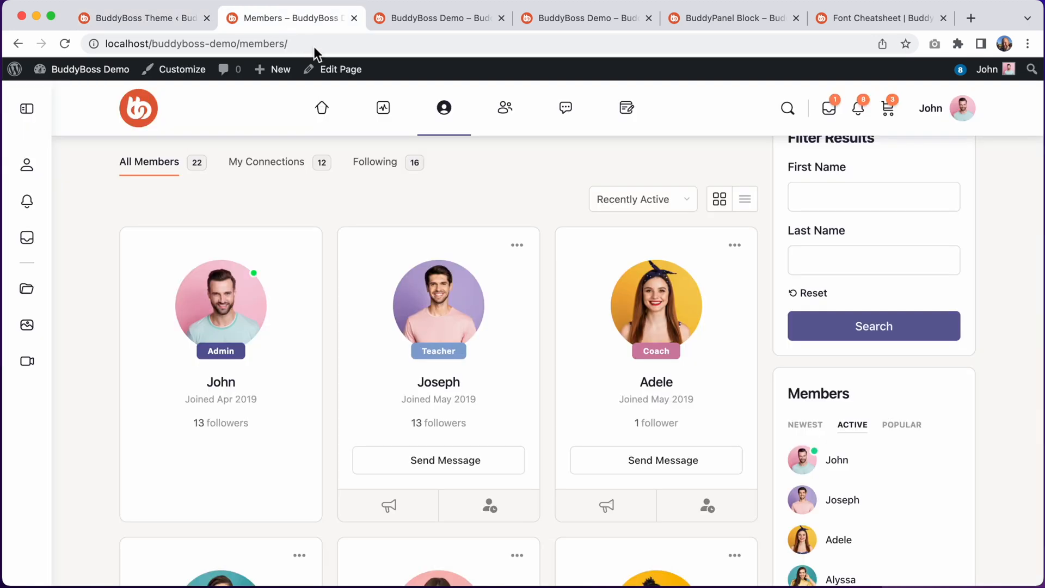
mouse_move(444, 108)
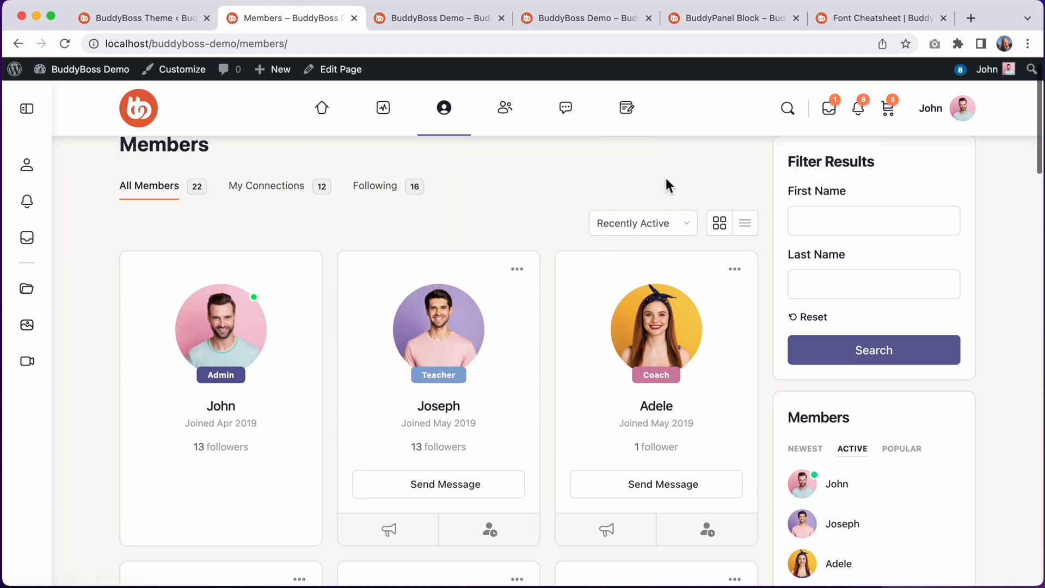
scroll("down", 3)
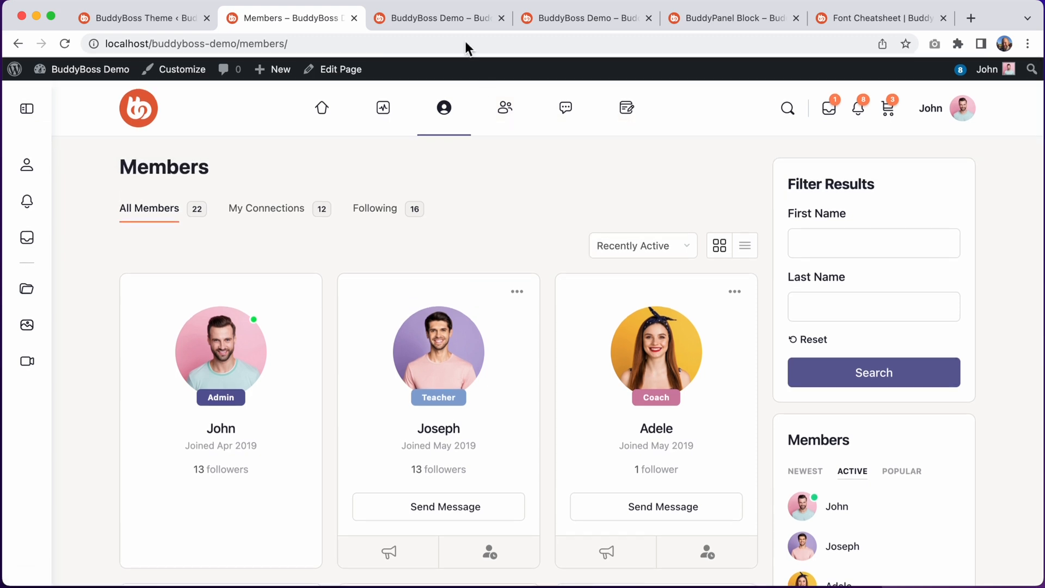
Compare the search-bar header demo with the labelled-menu header demo feed
left_click(438, 19)
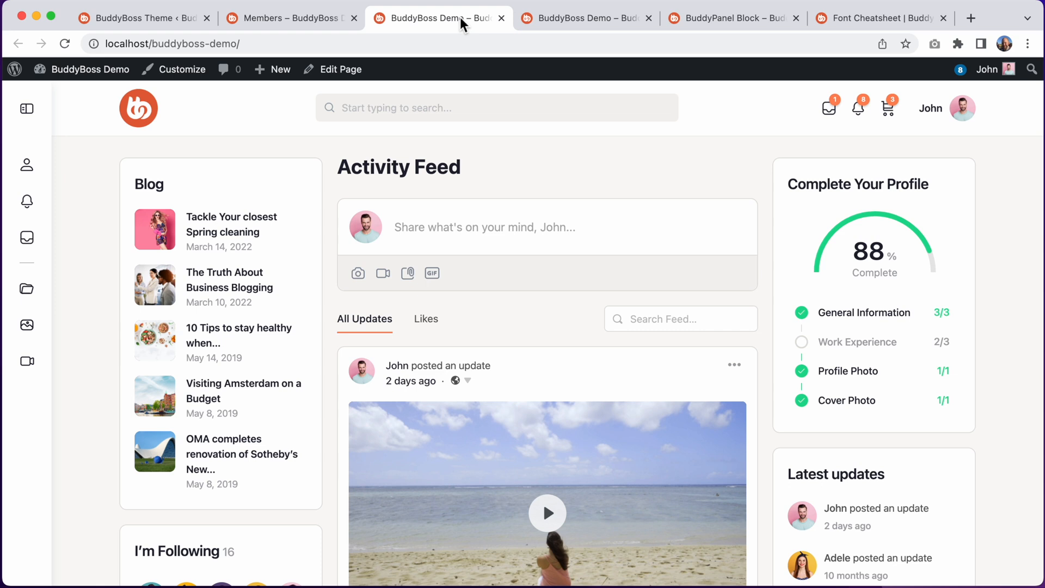
mouse_move(458, 108)
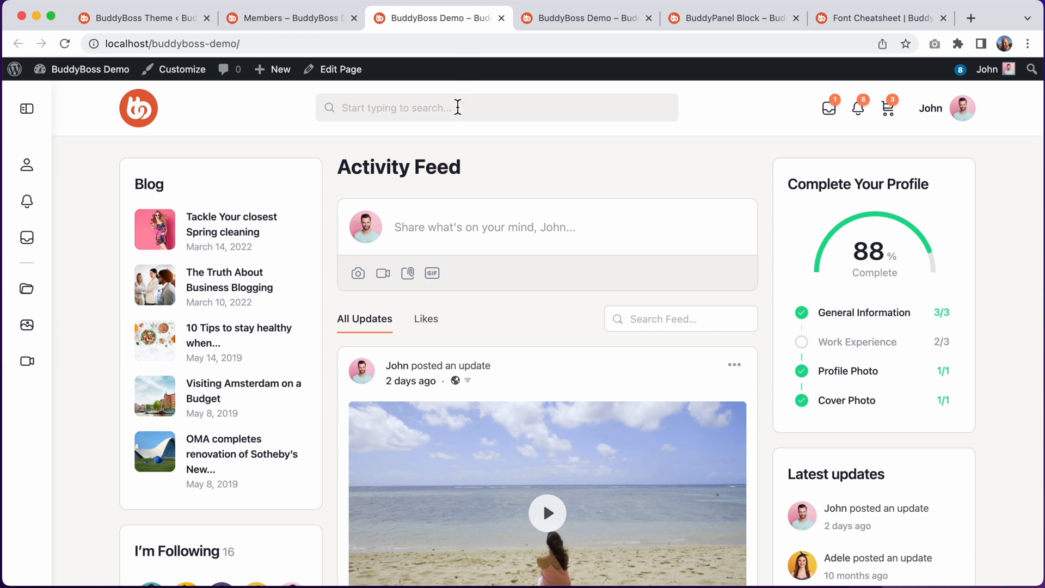
type("the")
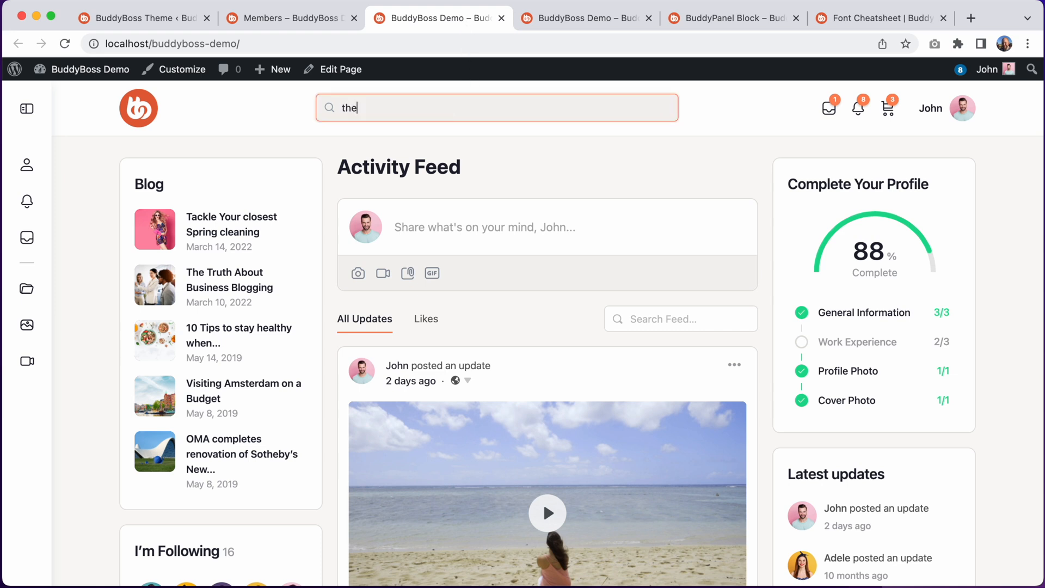
left_click(497, 107)
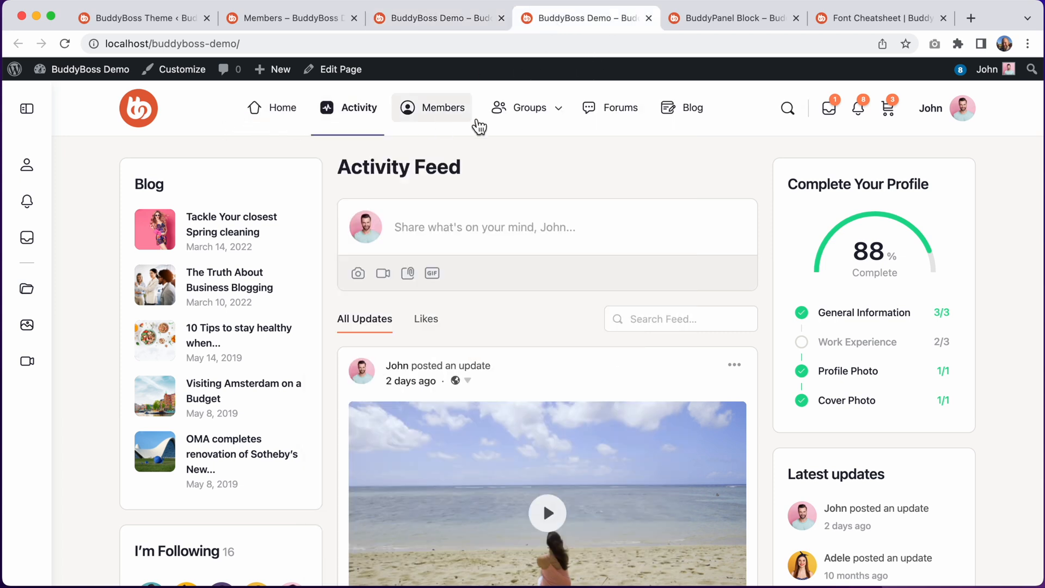
mouse_move(319, 35)
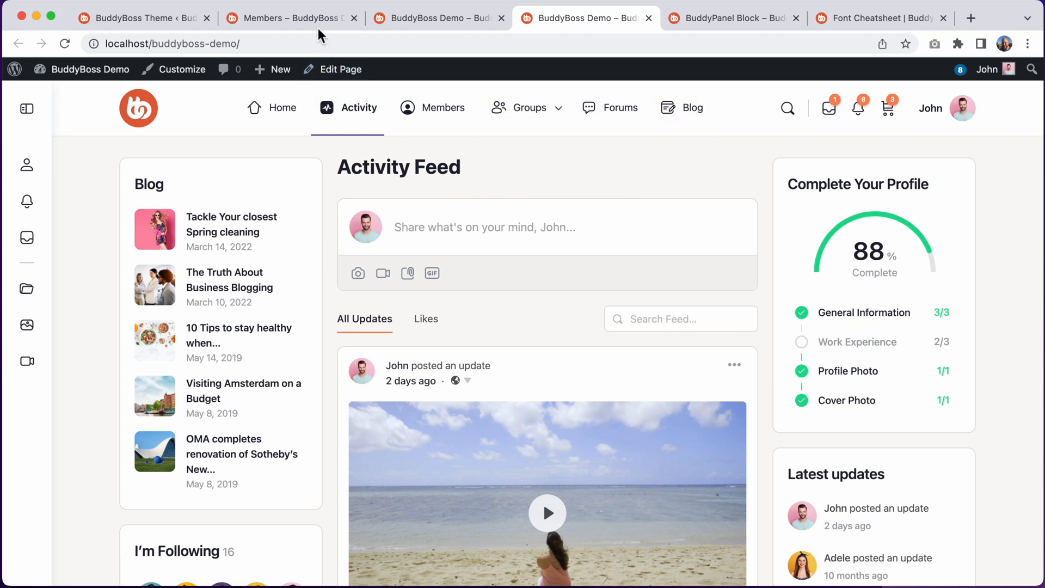
left_click(444, 108)
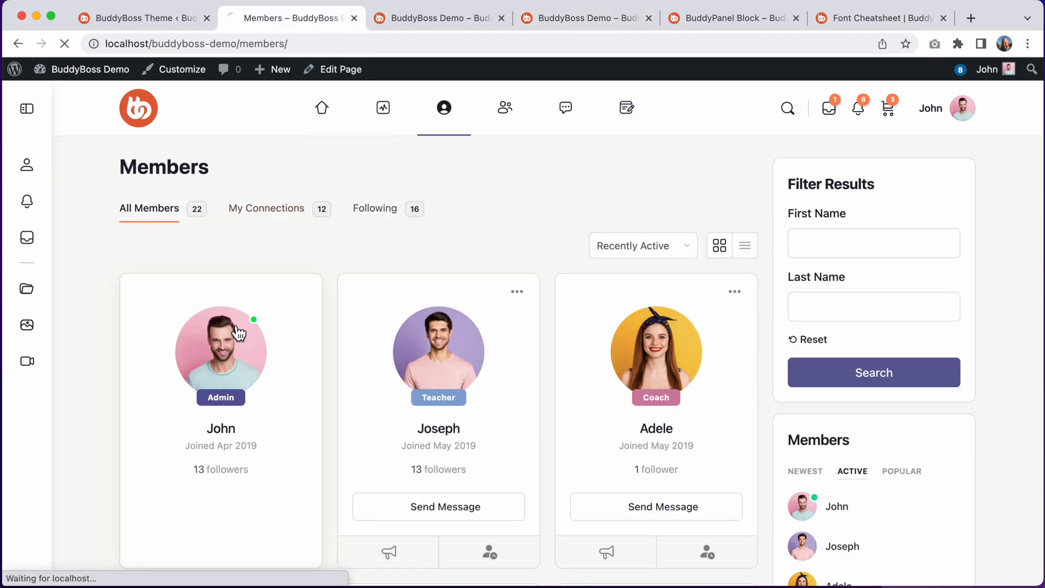
left_click(220, 351)
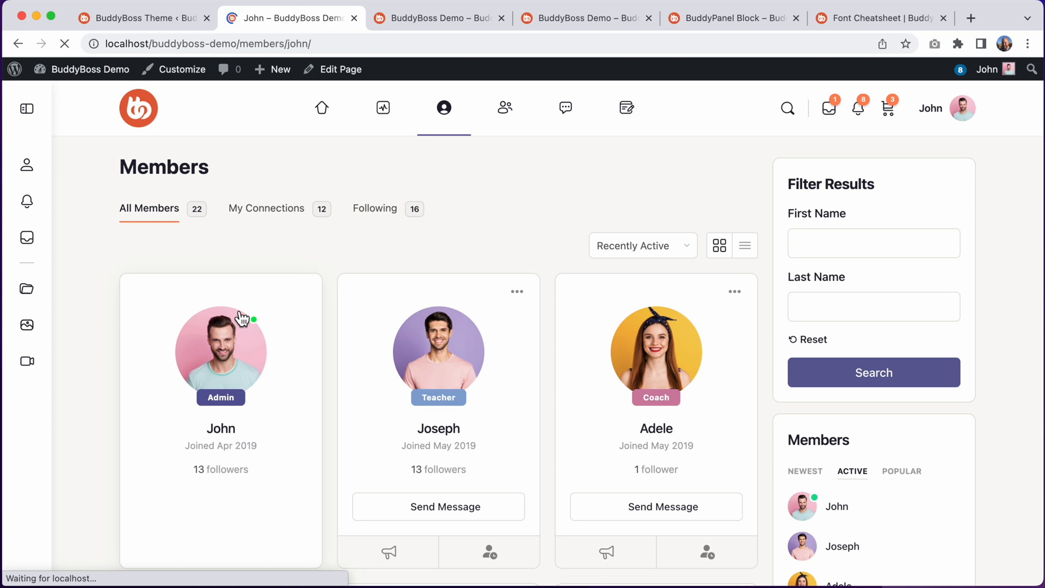
left_click(221, 354)
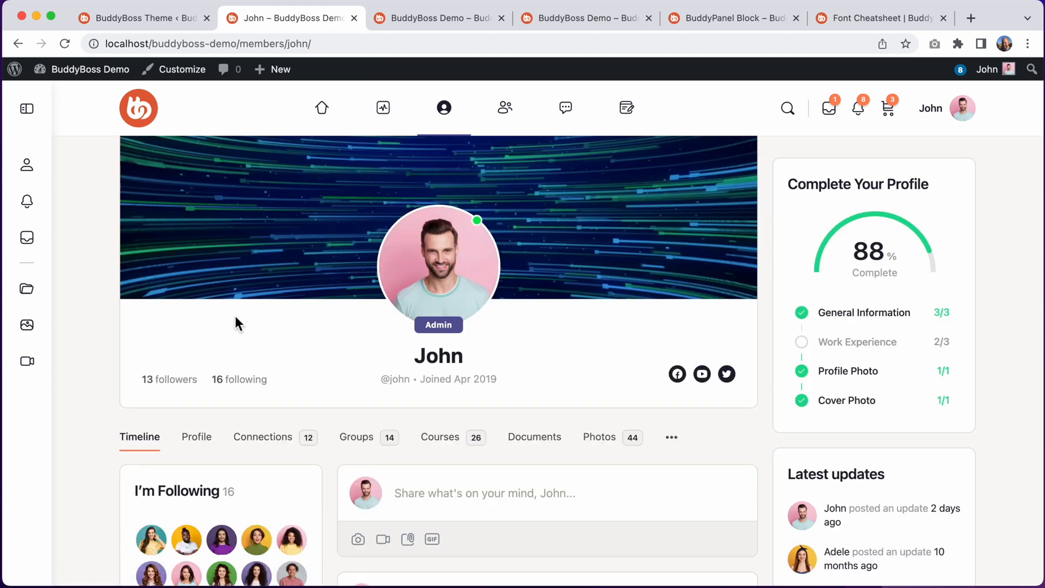
left_click(196, 437)
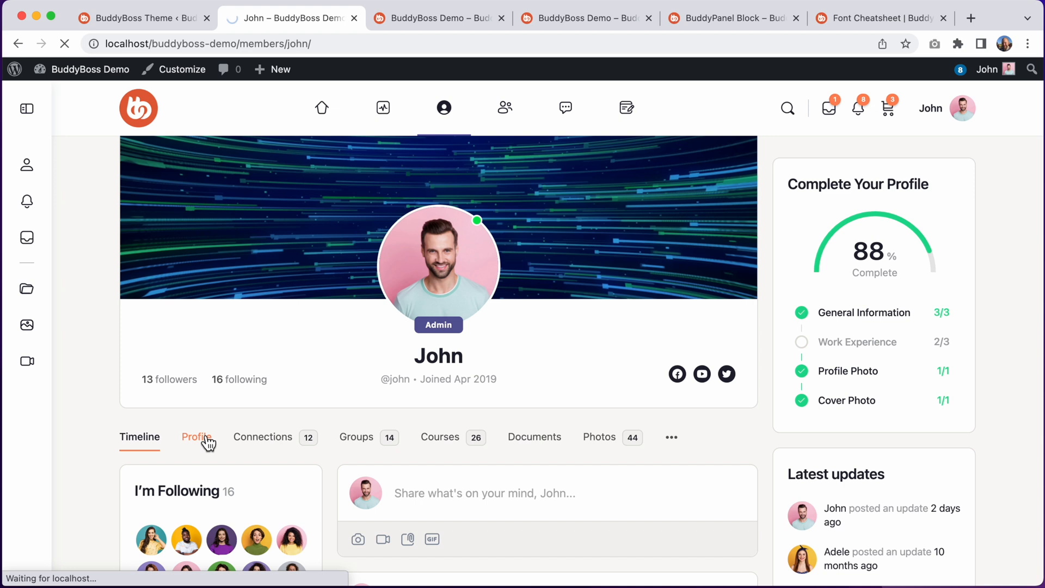
left_click(196, 436)
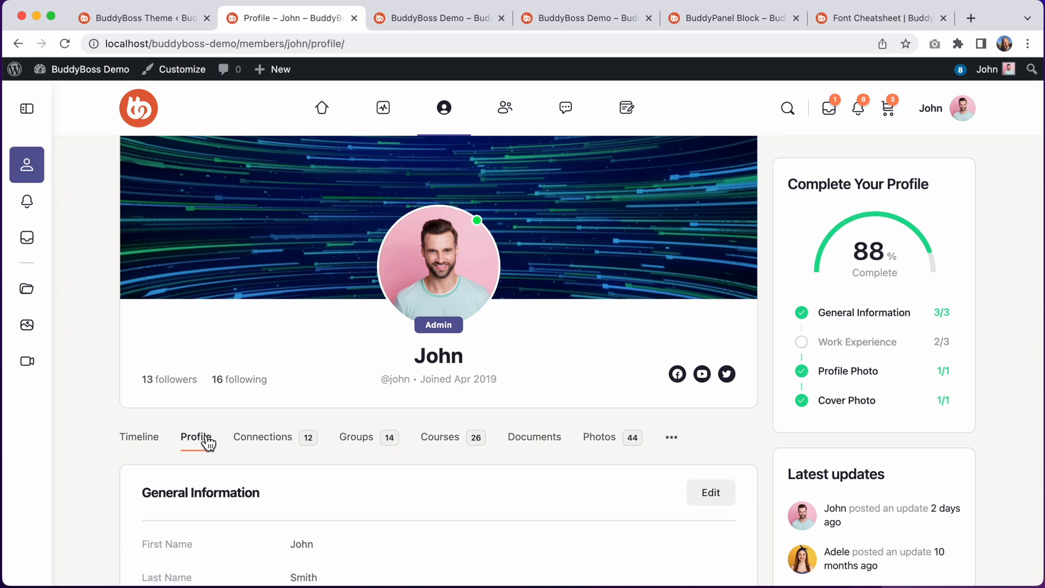
scroll("down", 3)
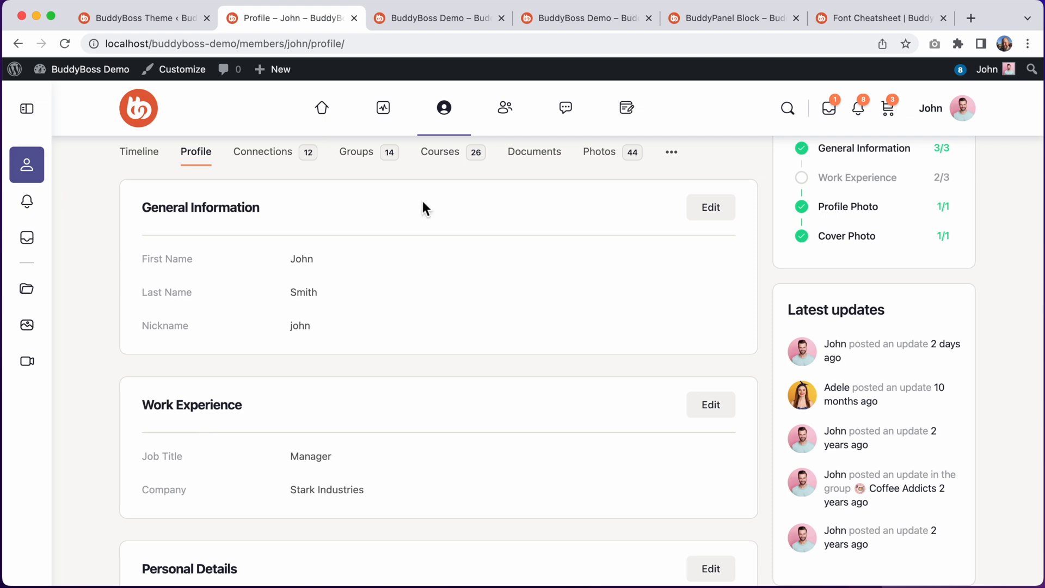
scroll("down", 3)
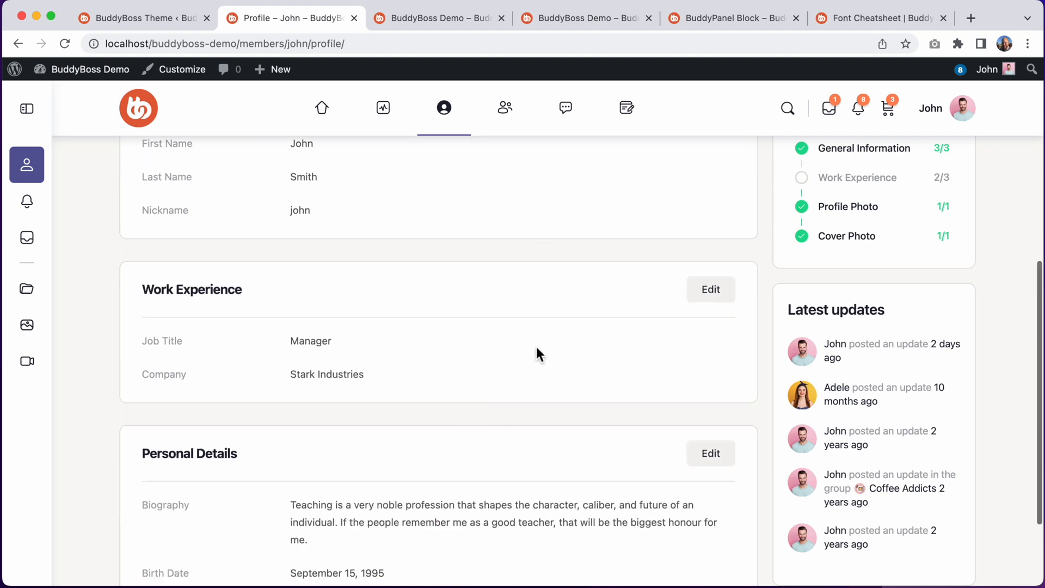
scroll("down", 3)
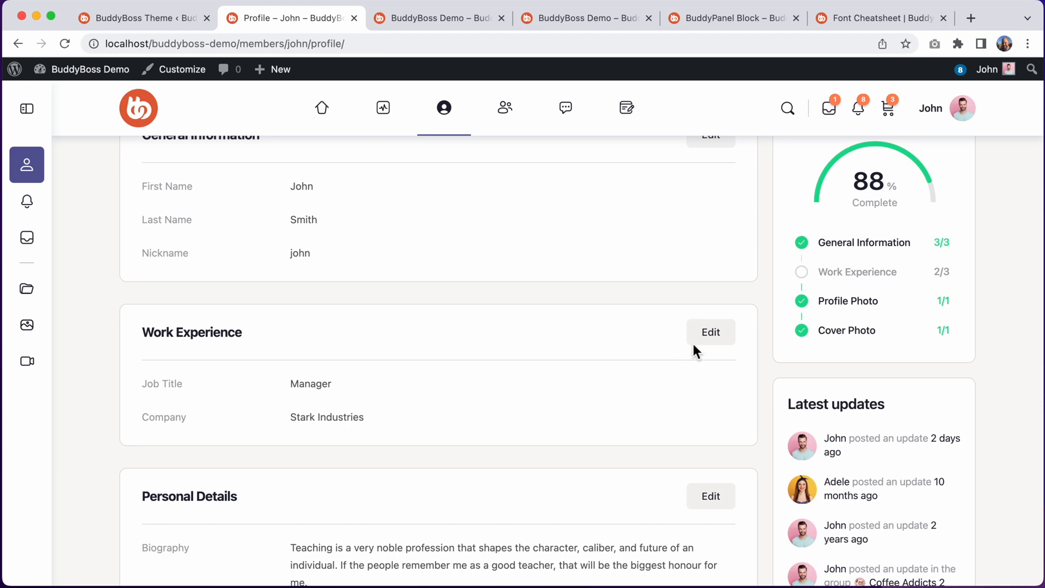
left_click(709, 332)
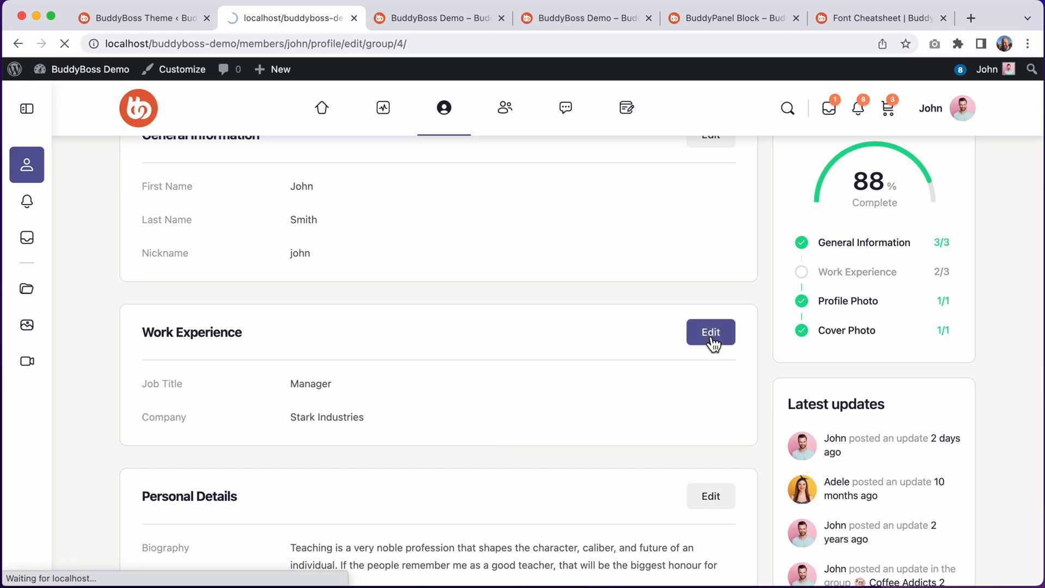
left_click(711, 332)
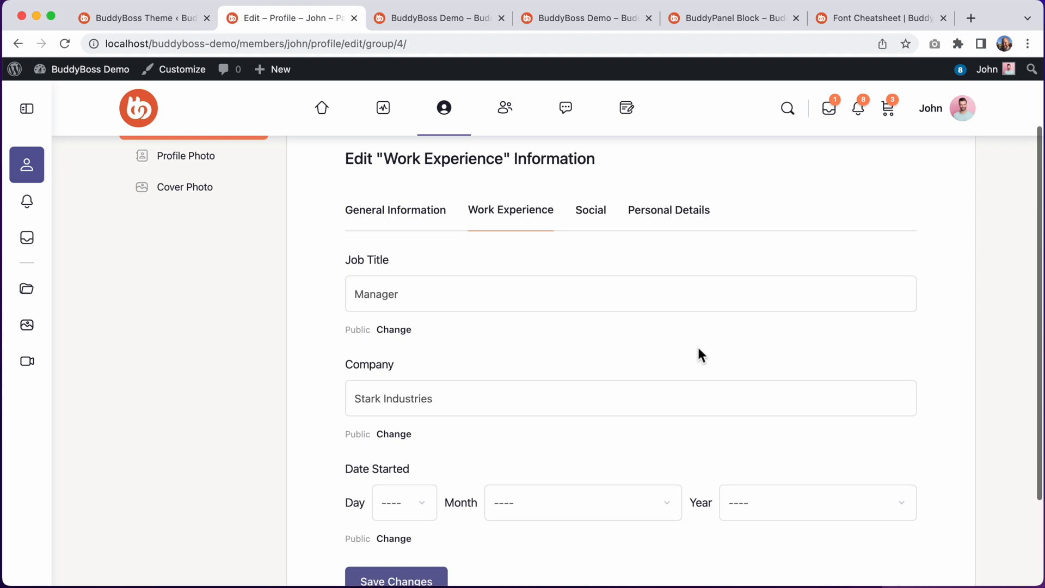
scroll("down", 3)
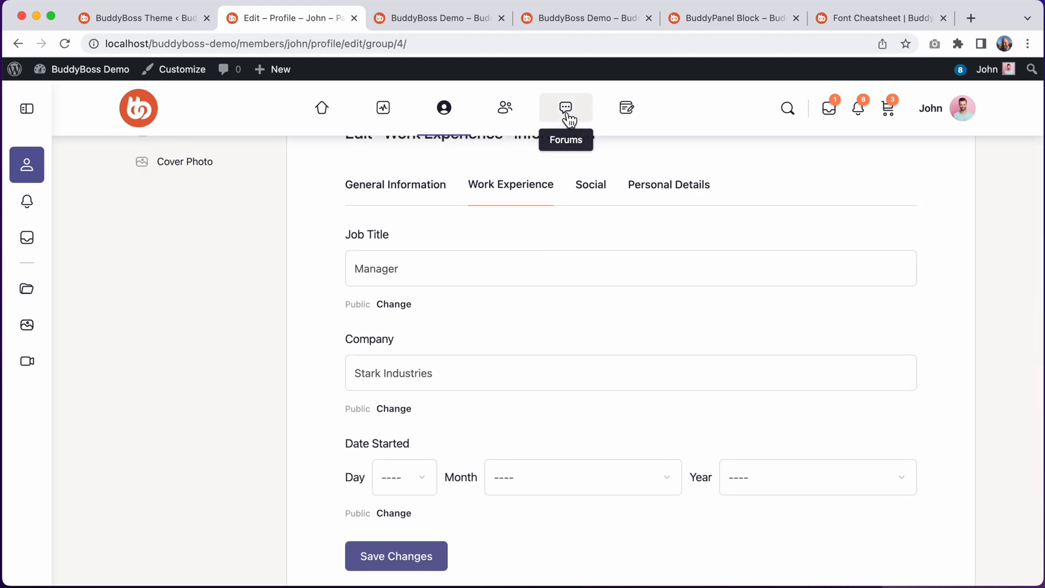
Browse the Community Forums discussion list
left_click(566, 108)
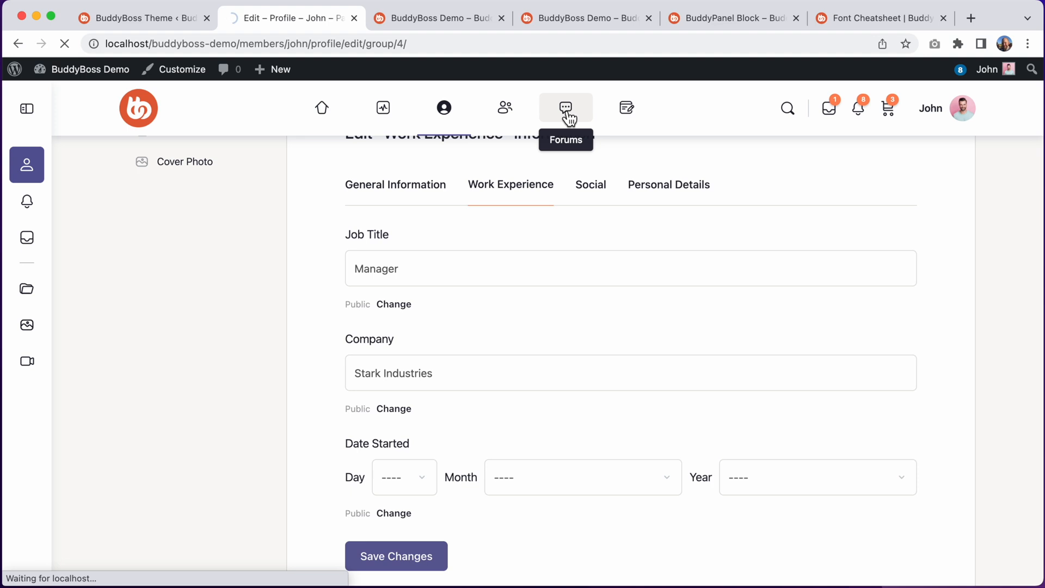
left_click(565, 108)
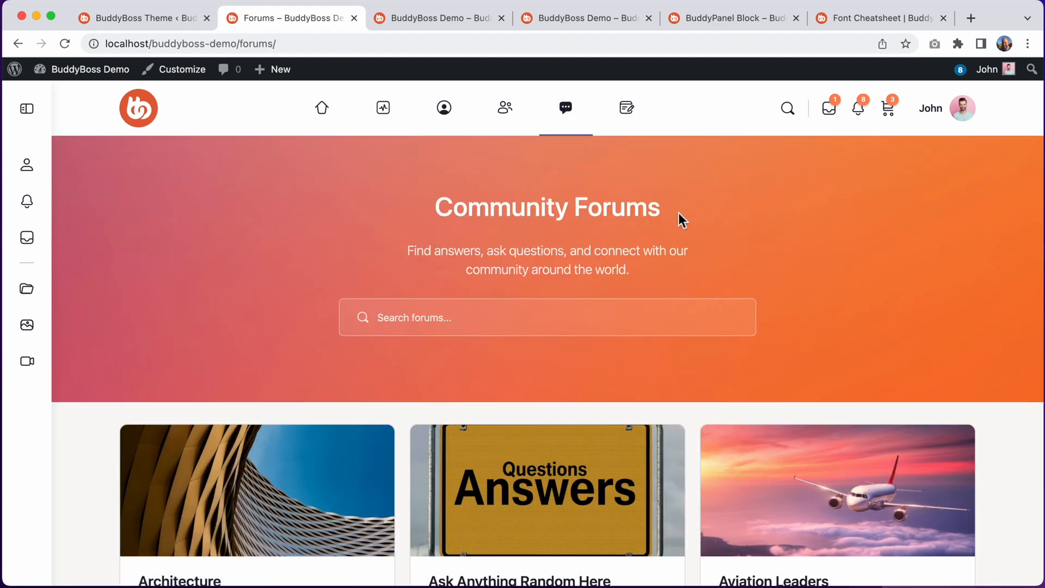
scroll("down", 3)
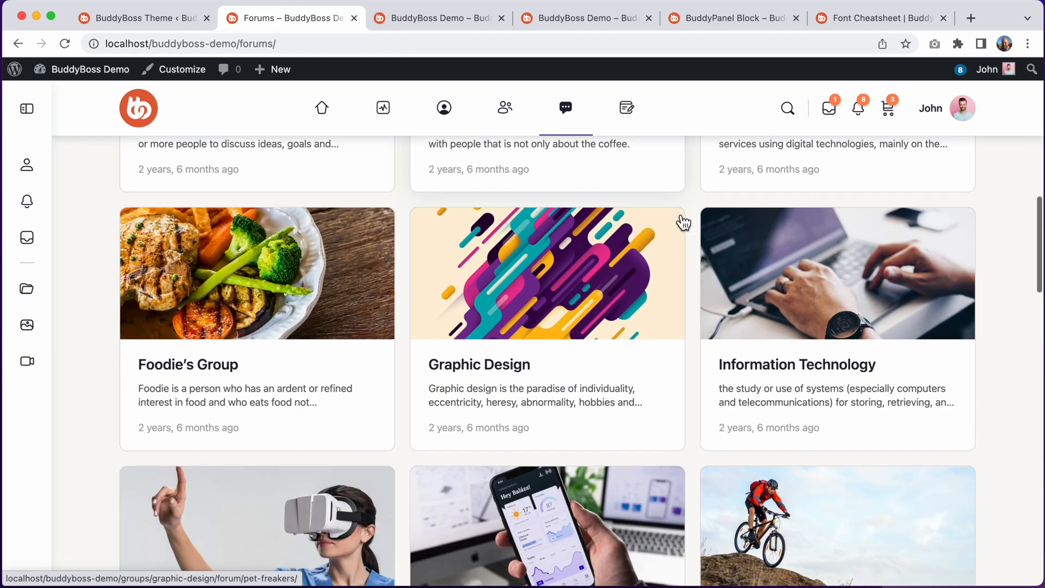
scroll("down", 3)
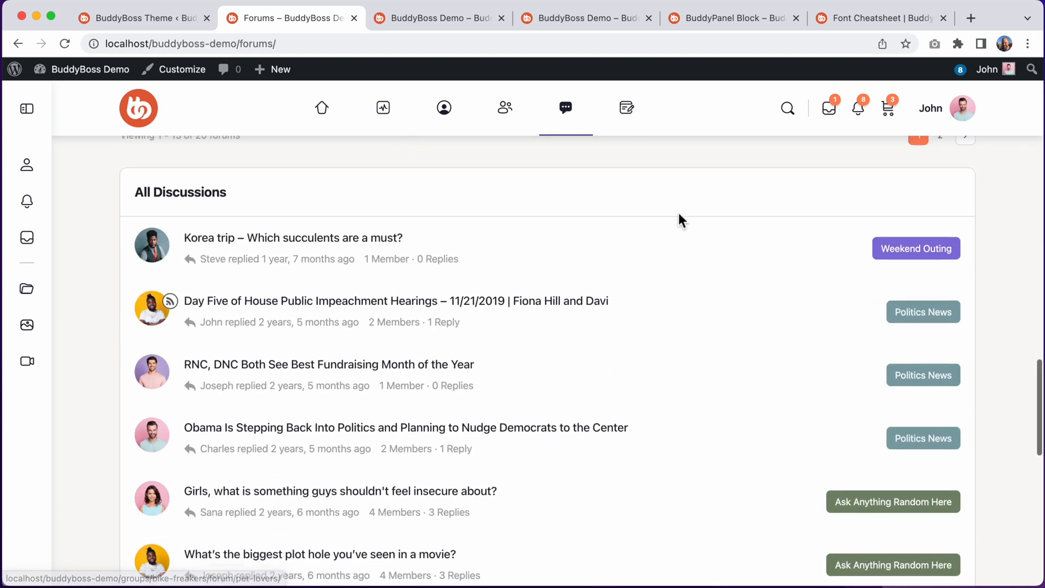
scroll("down", 3)
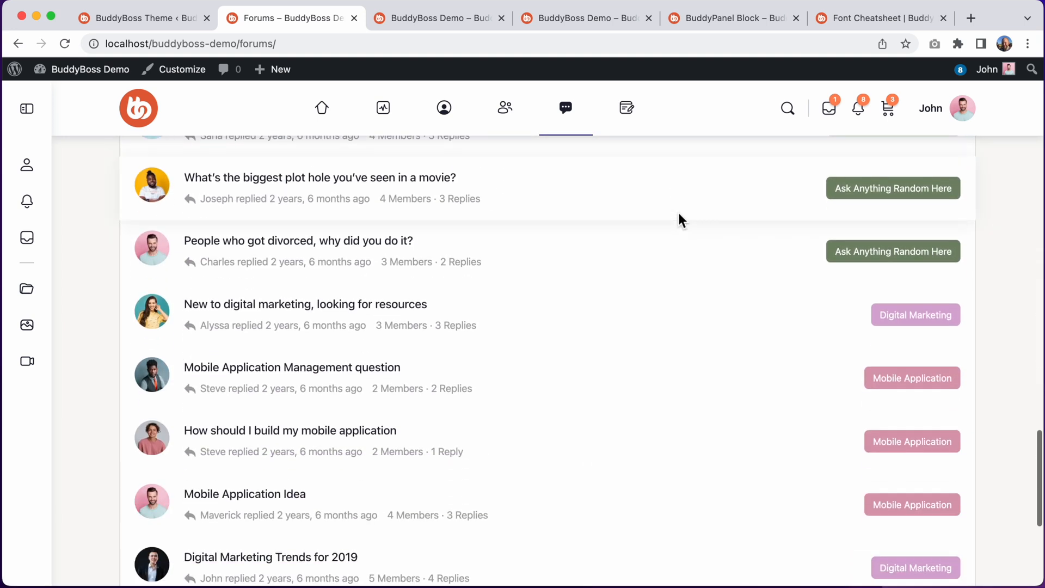
Show all discussions in the Mobile Application forum
left_click(913, 377)
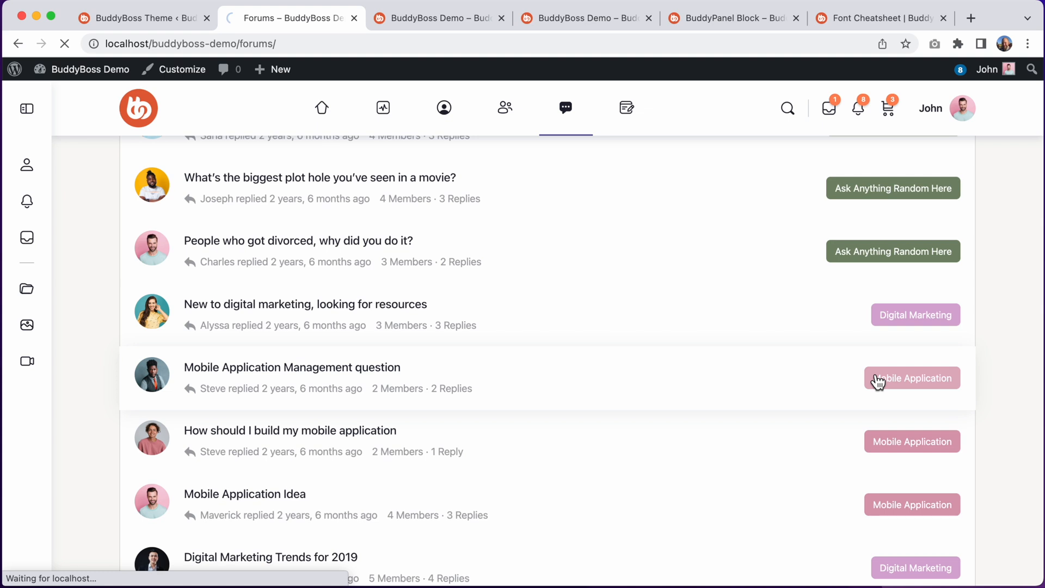
left_click(912, 377)
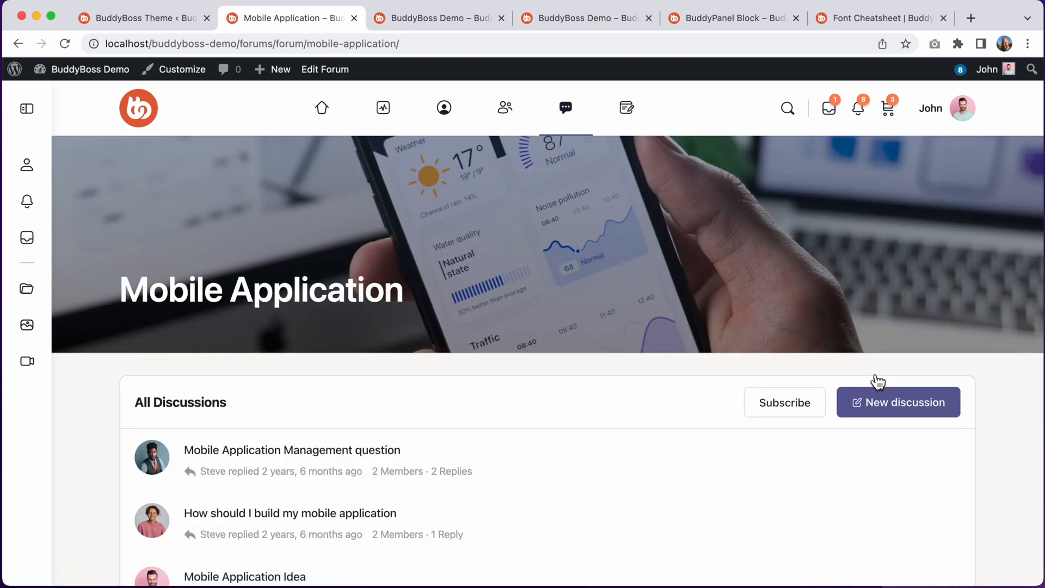
scroll("down", 3)
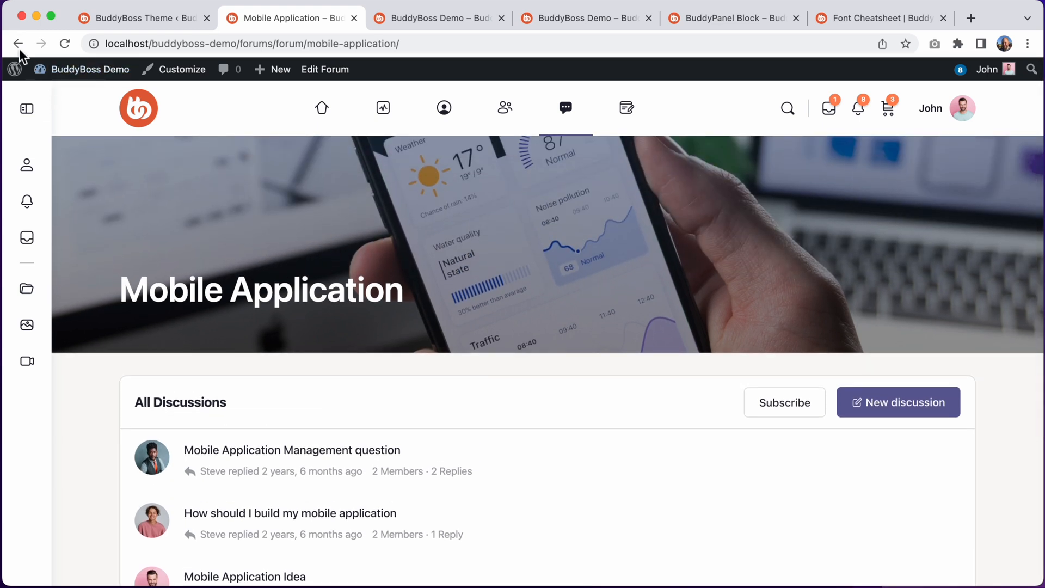
Return to the forums list and read the 'New to digital marketing, looking for resources' discussion
left_click(19, 44)
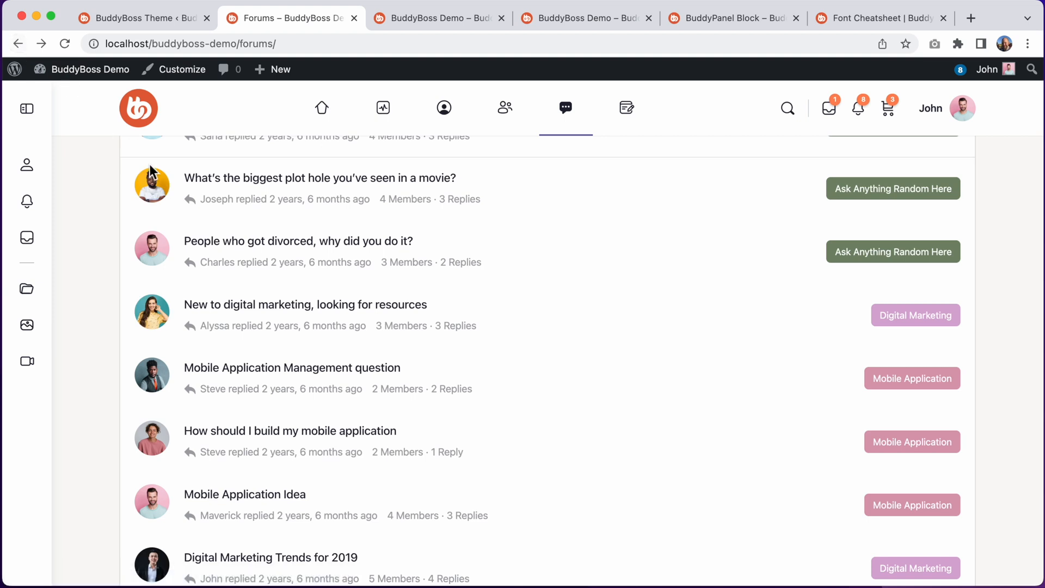
left_click(304, 305)
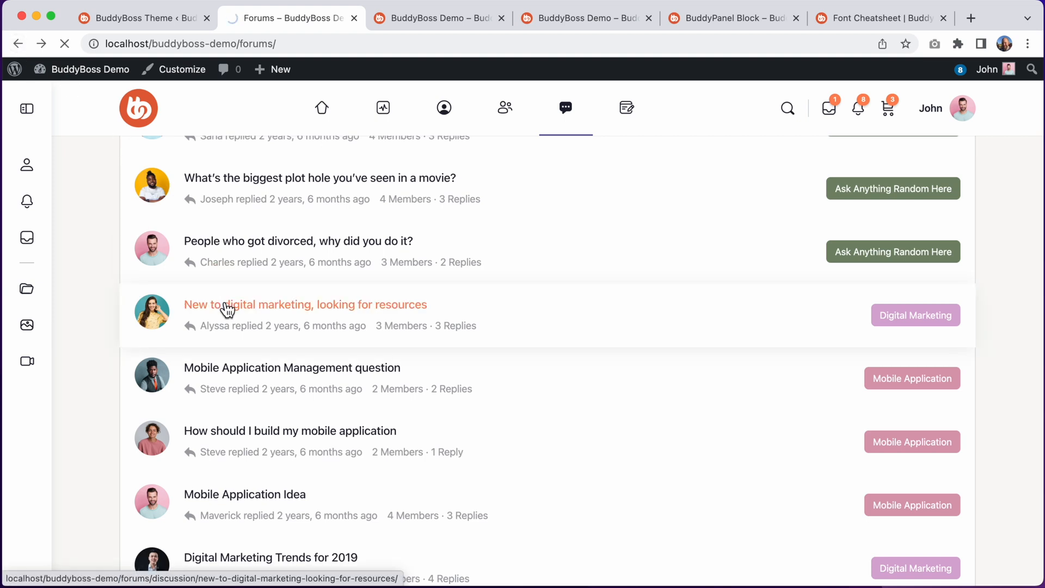
left_click(305, 305)
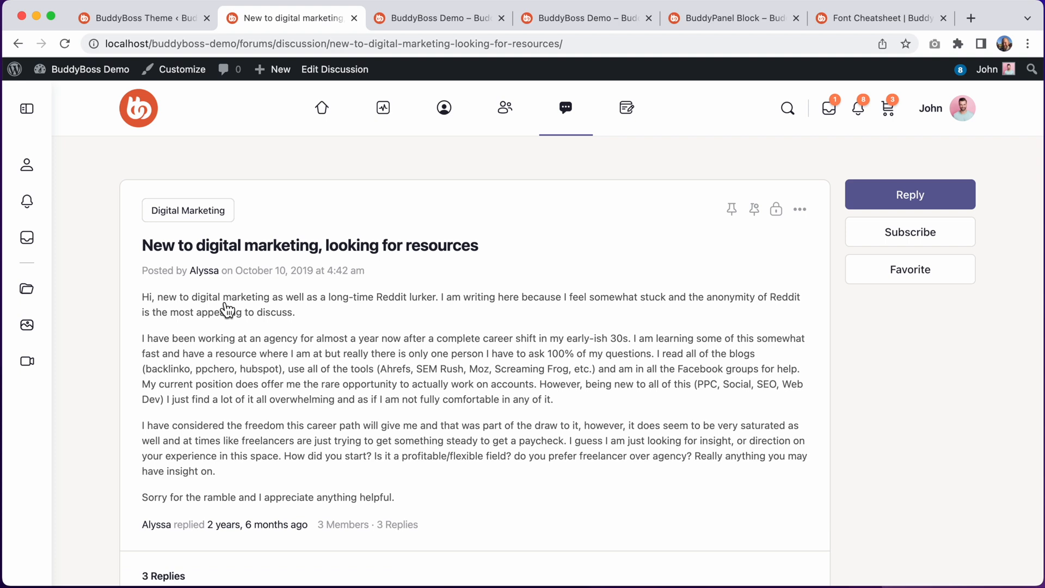
scroll("down", 3)
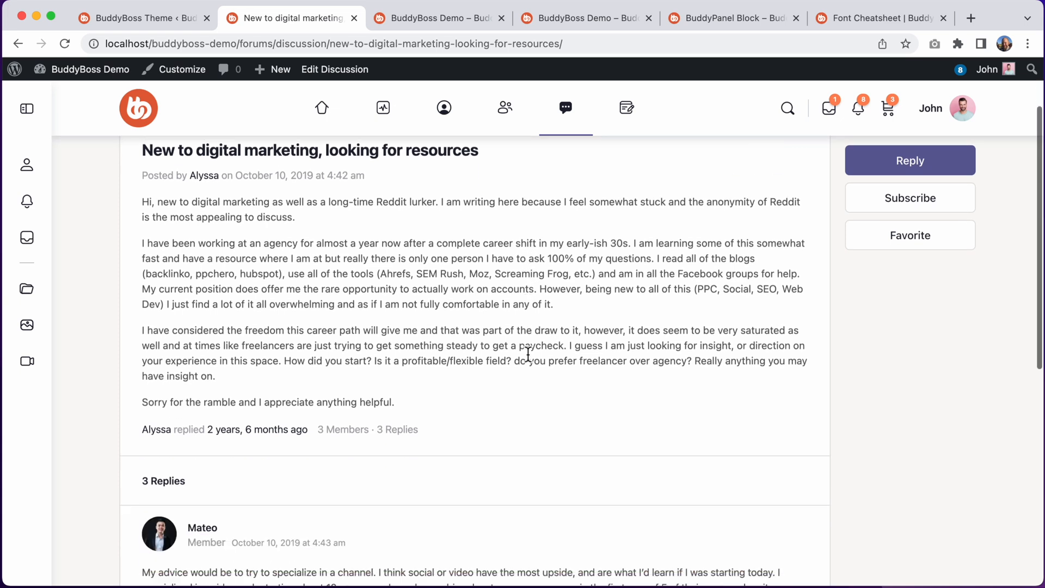
scroll("down", 3)
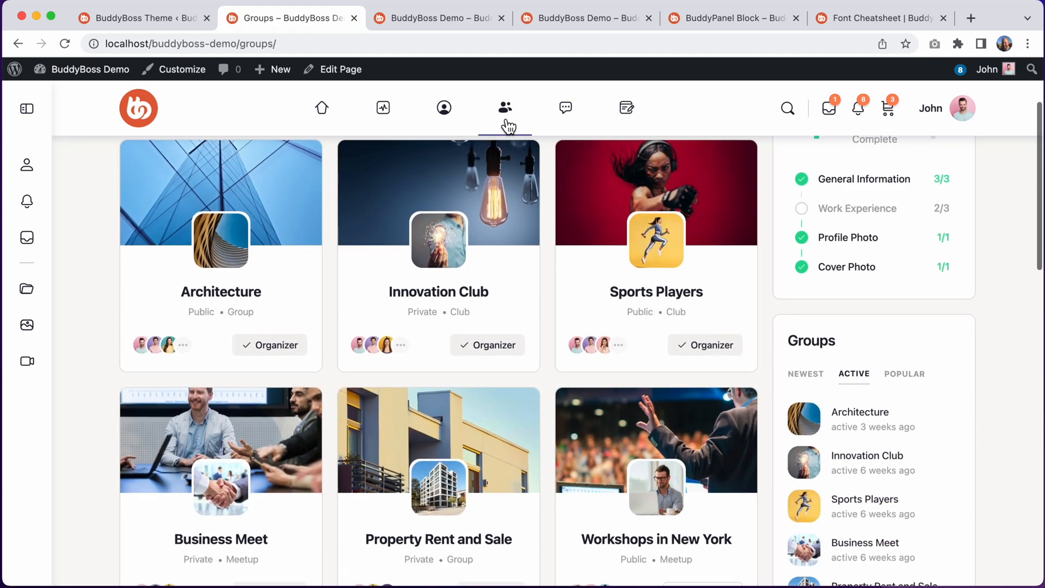
Show the discussions of the Property Rent and Sale group
scroll("down", 3)
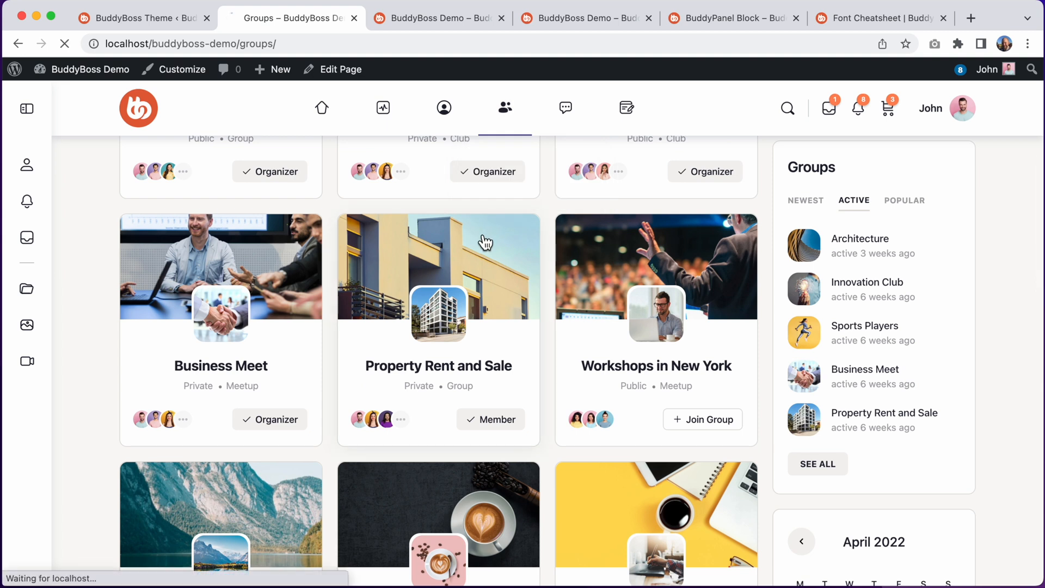
left_click(438, 266)
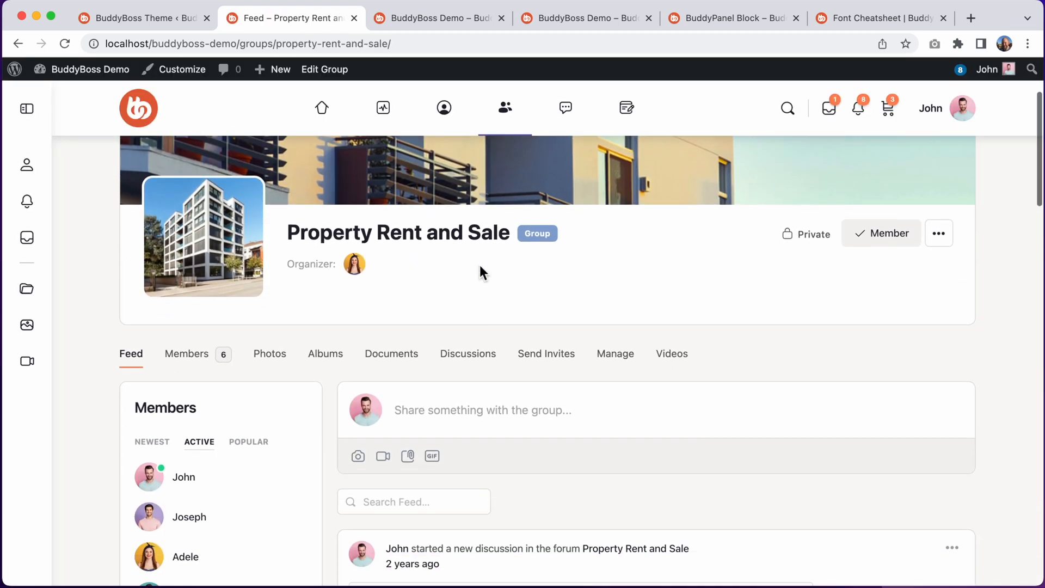
left_click(468, 334)
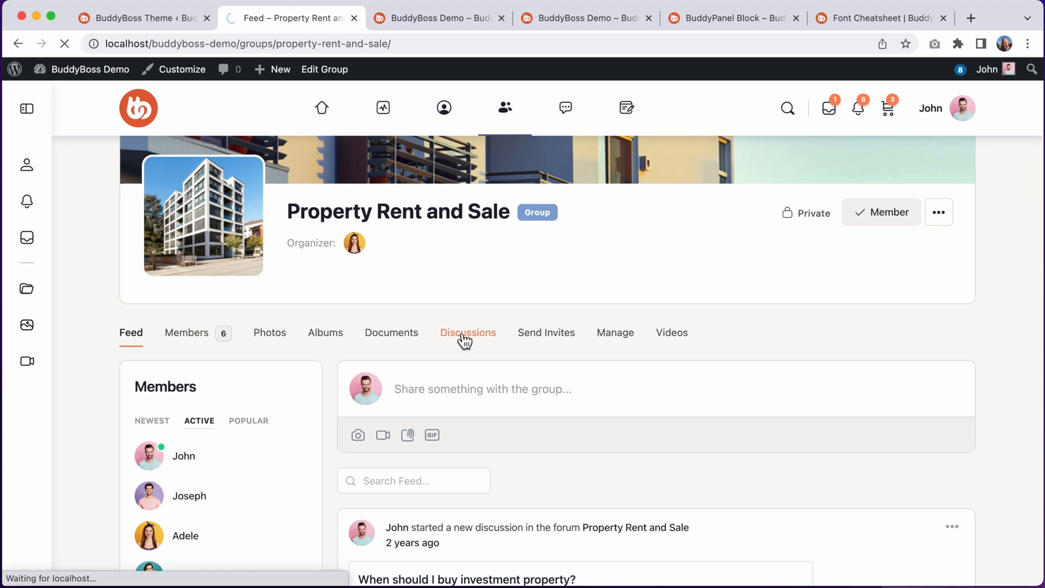
left_click(468, 333)
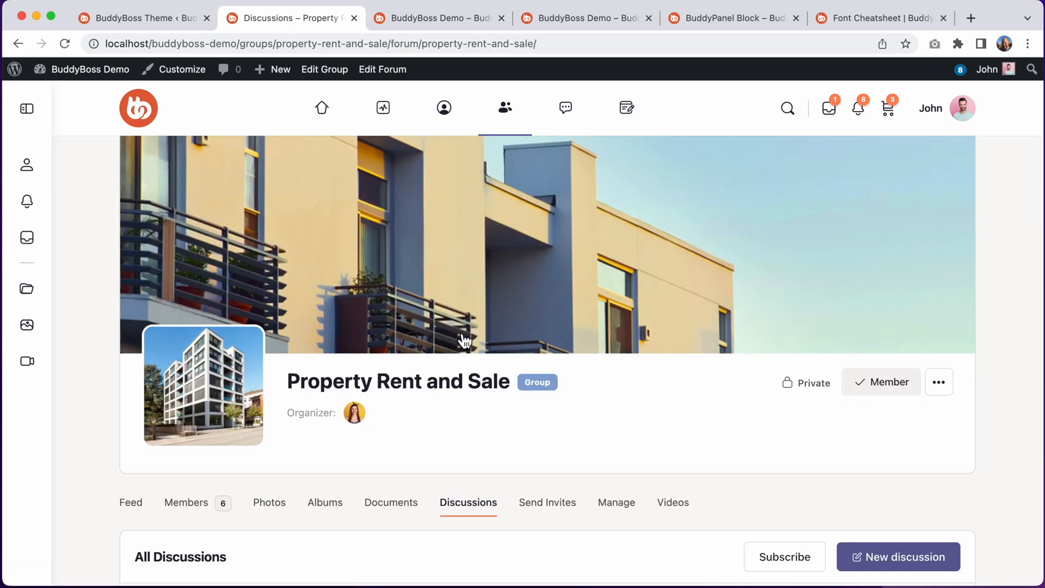
scroll("down", 3)
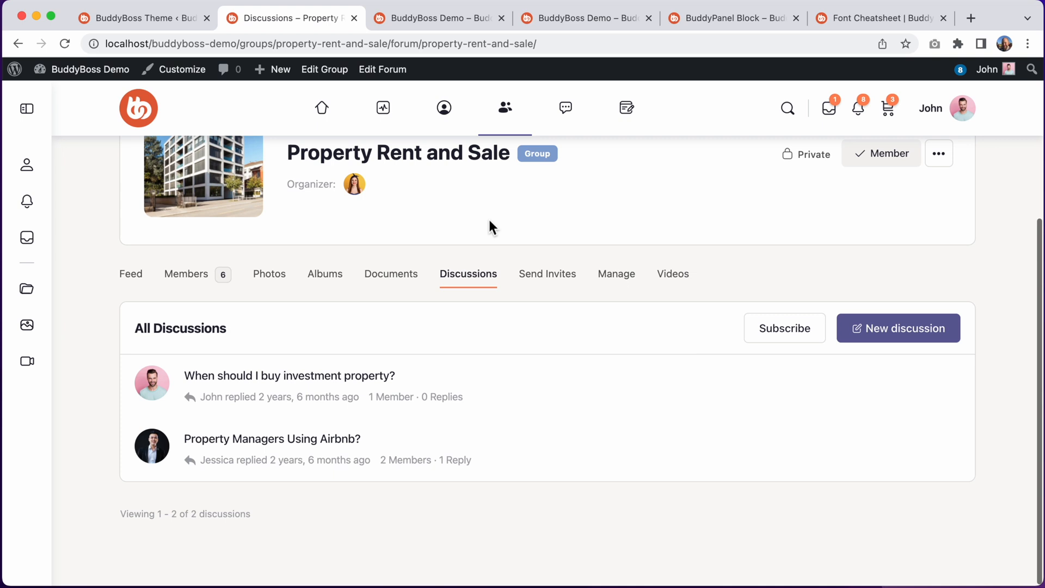
mouse_move(453, 511)
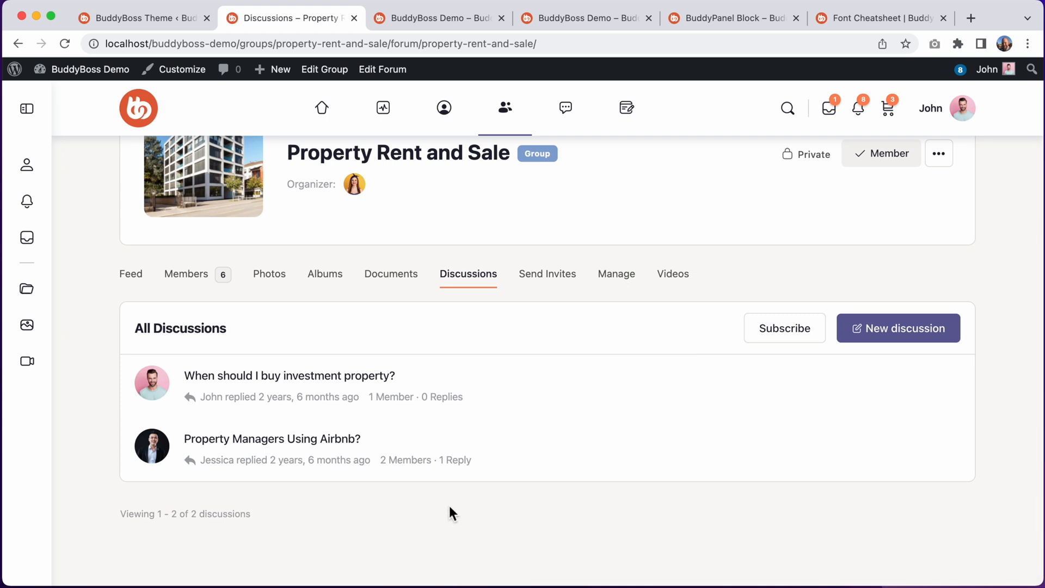
Read the 'Property Managers Using Airbnb?' discussion and bring up its reply form
left_click(271, 438)
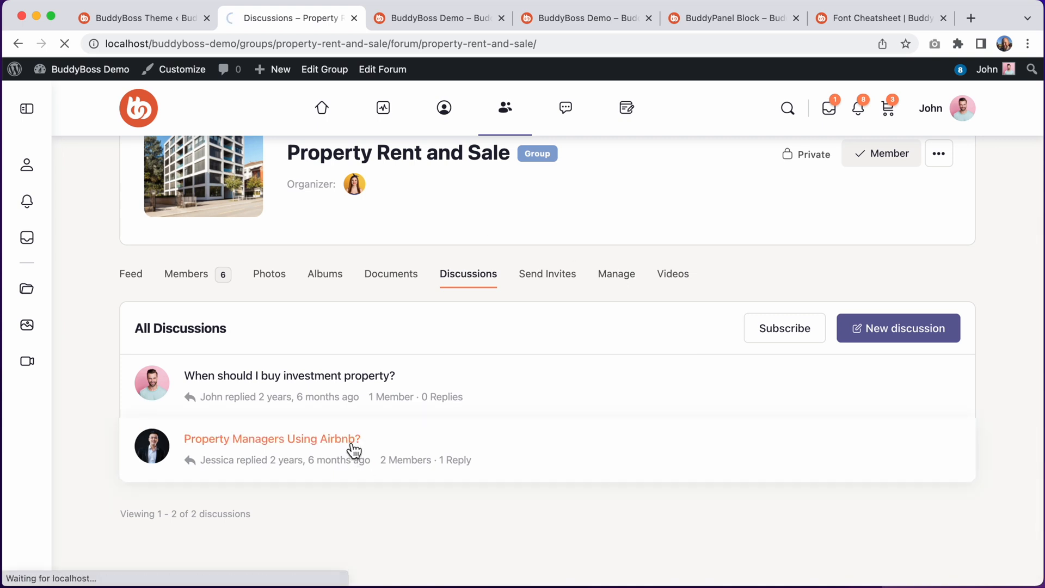
left_click(272, 439)
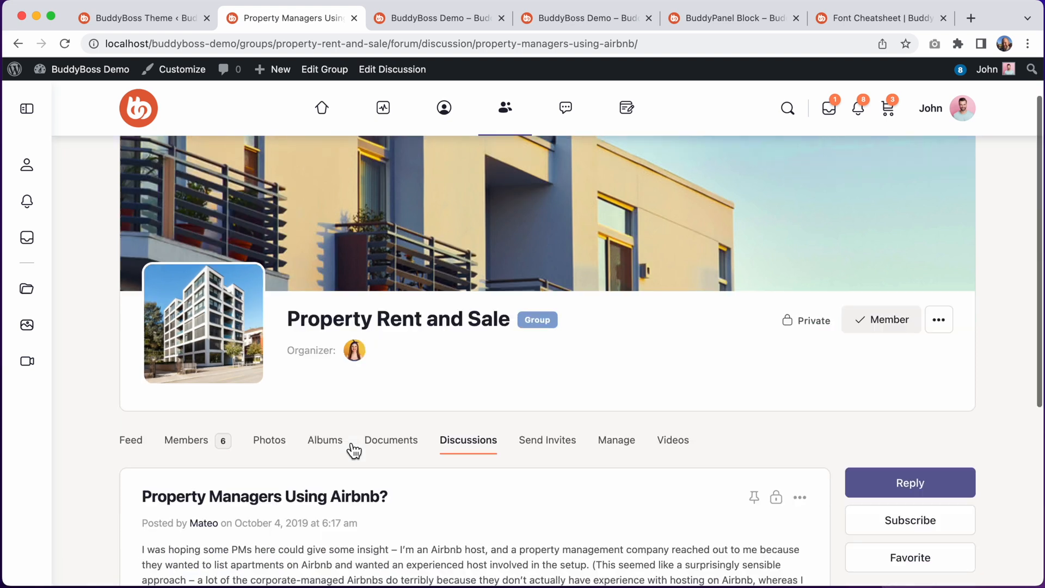
scroll("down", 3)
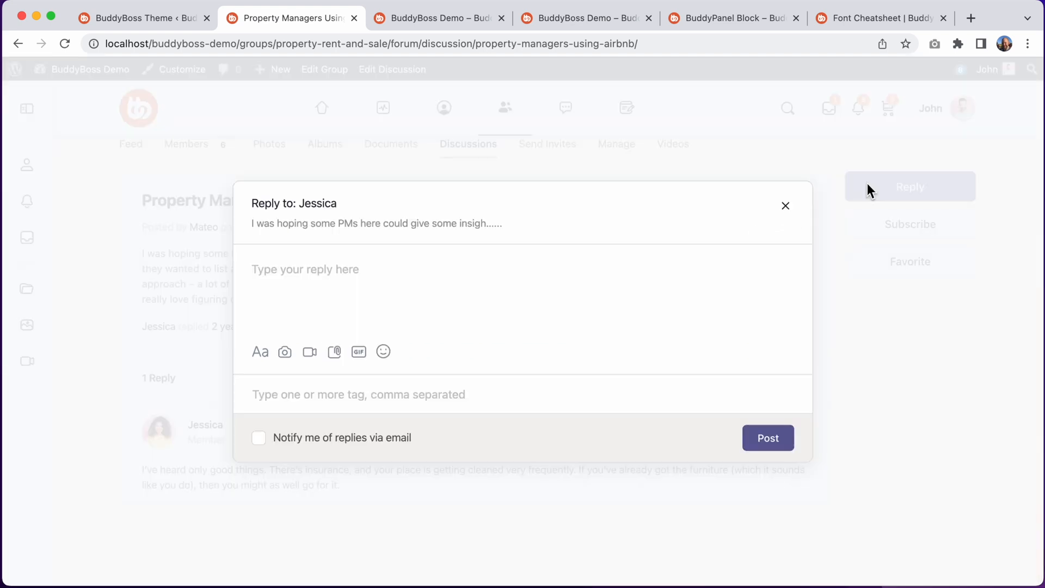
left_click(785, 206)
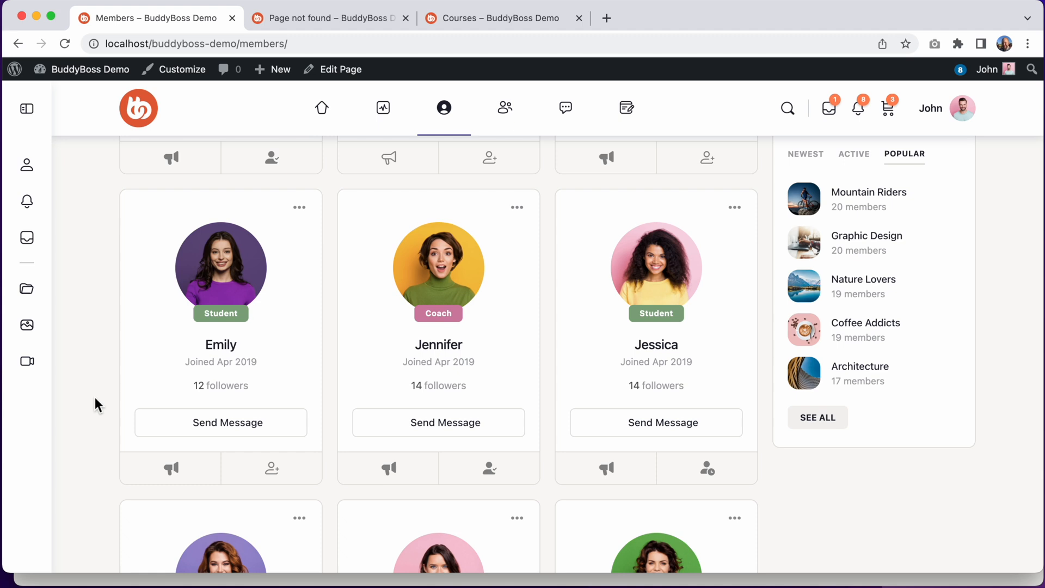
mouse_move(148, 312)
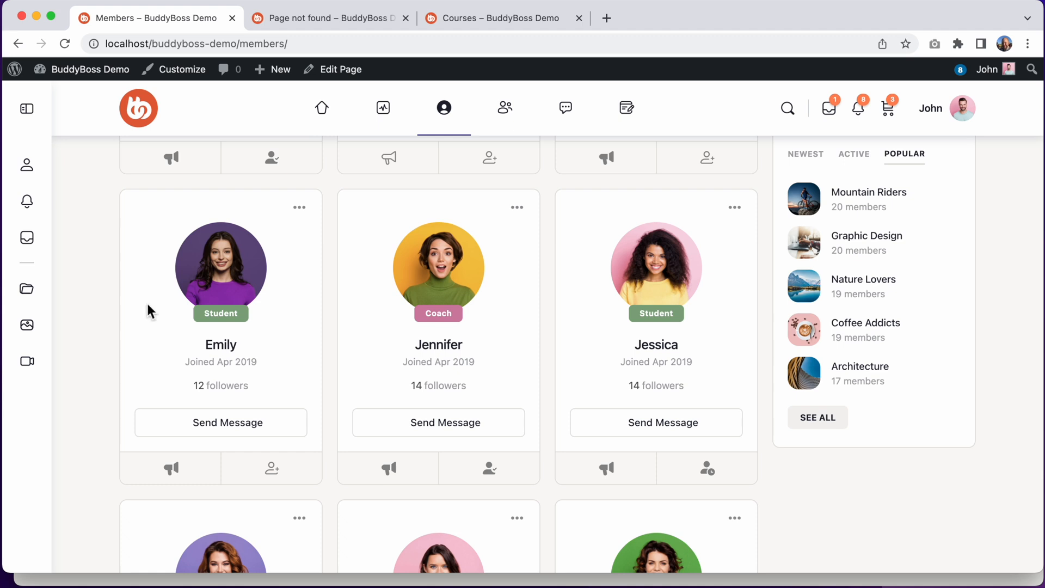
View the 404 page, then the Advanced JS: Games & Visualizations course
left_click(327, 19)
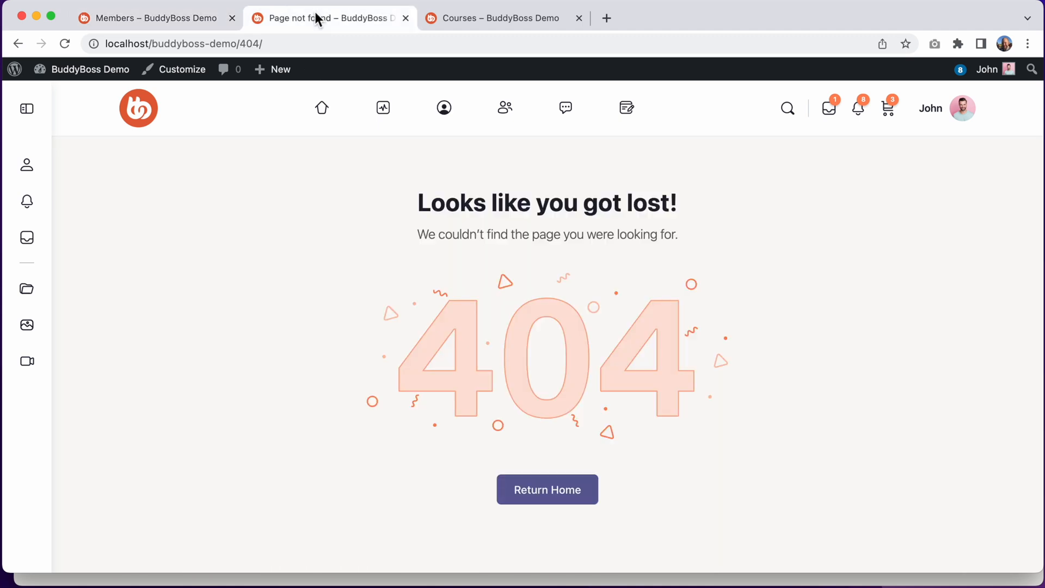
mouse_move(663, 301)
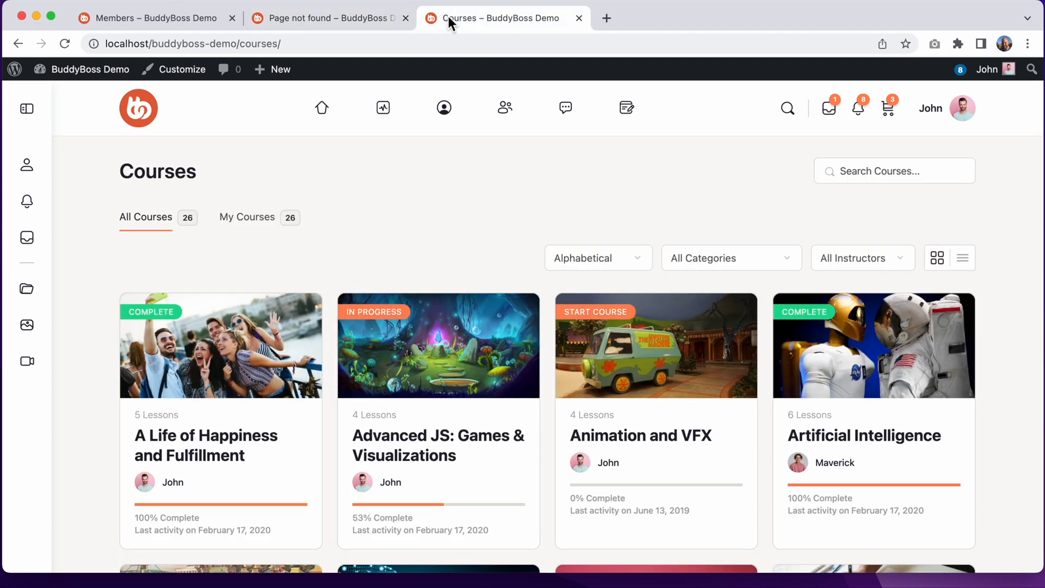
scroll("down", 3)
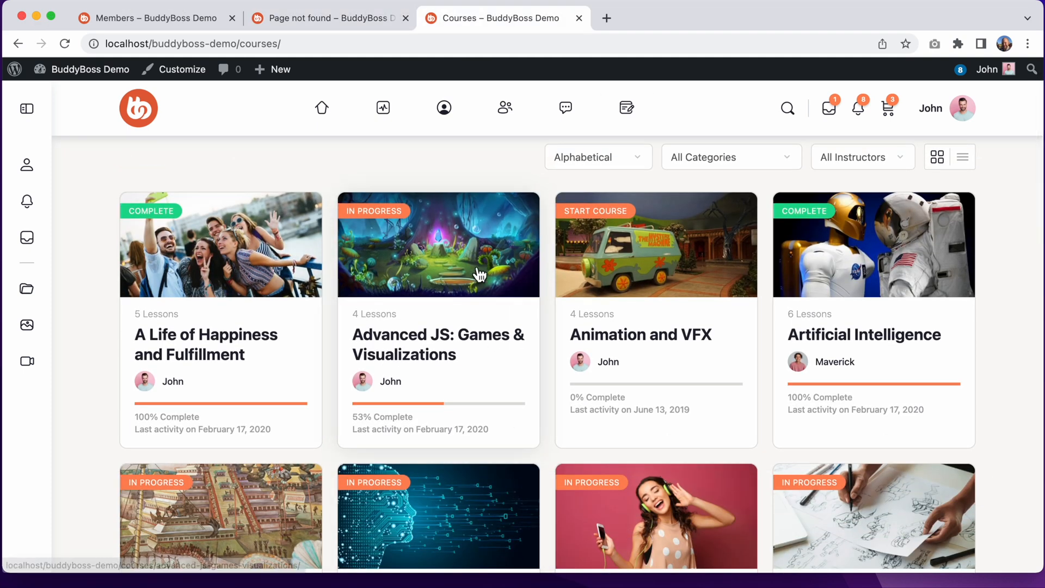
left_click(438, 245)
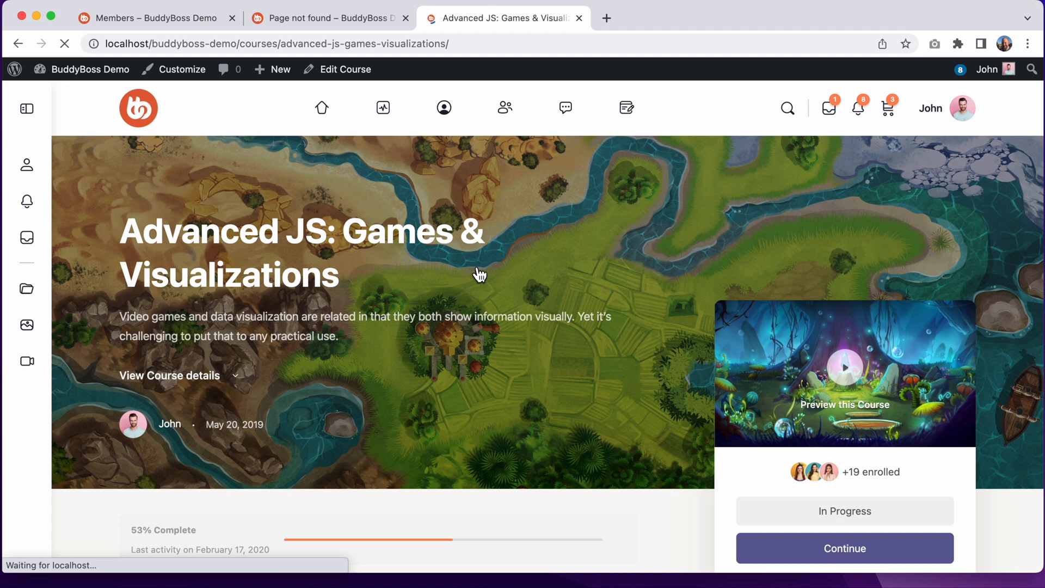
scroll("down", 3)
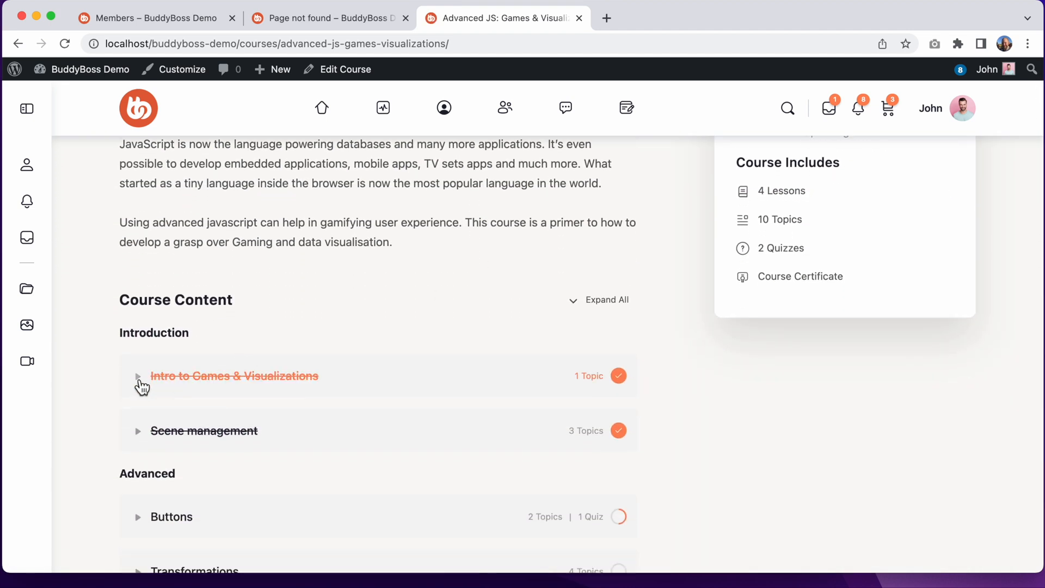
Expand the Intro to Games & Visualizations lesson, then open Jessica's member profile
left_click(138, 376)
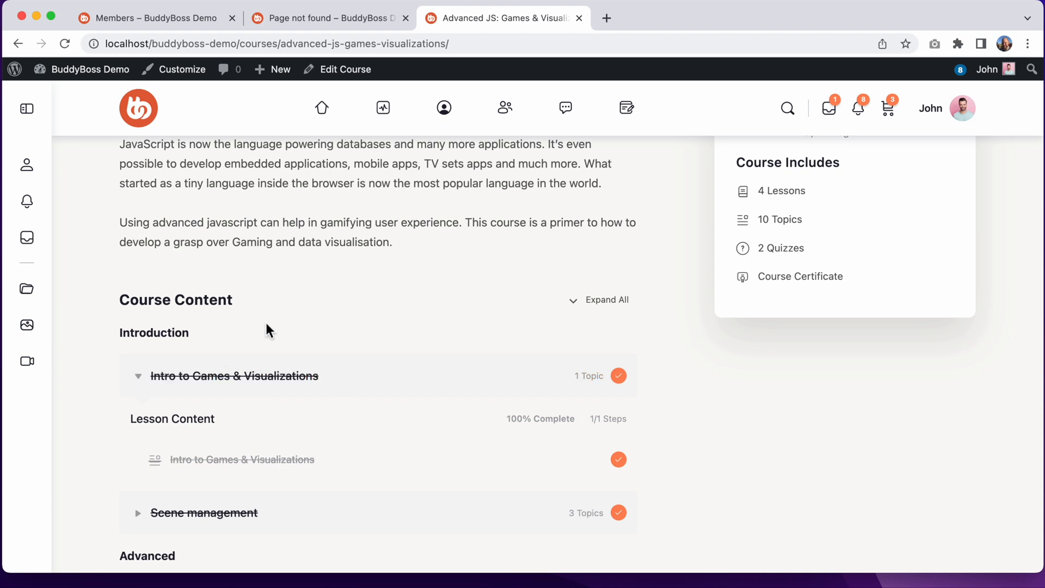
scroll("up", 3)
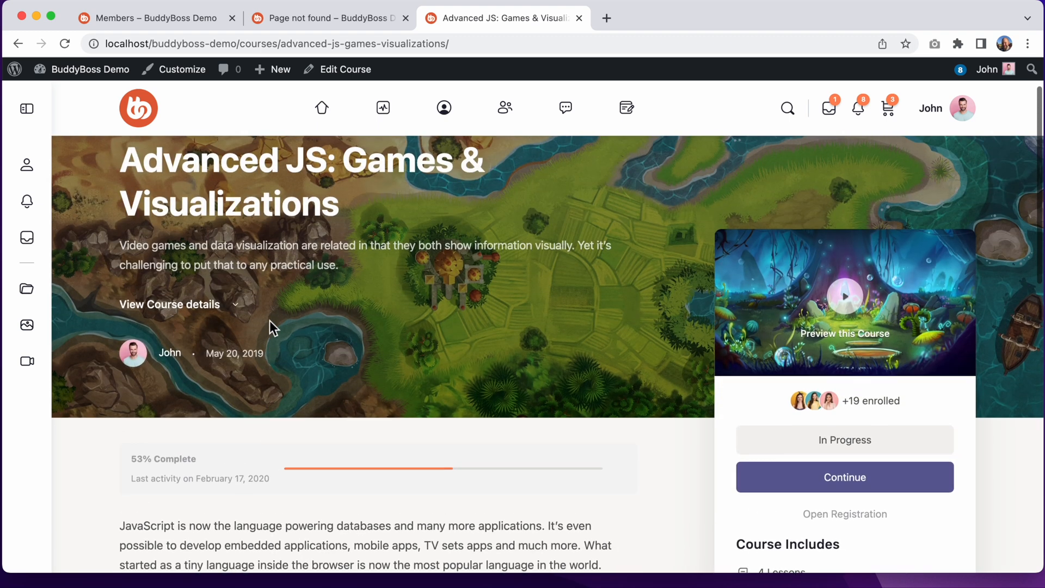
left_click(154, 19)
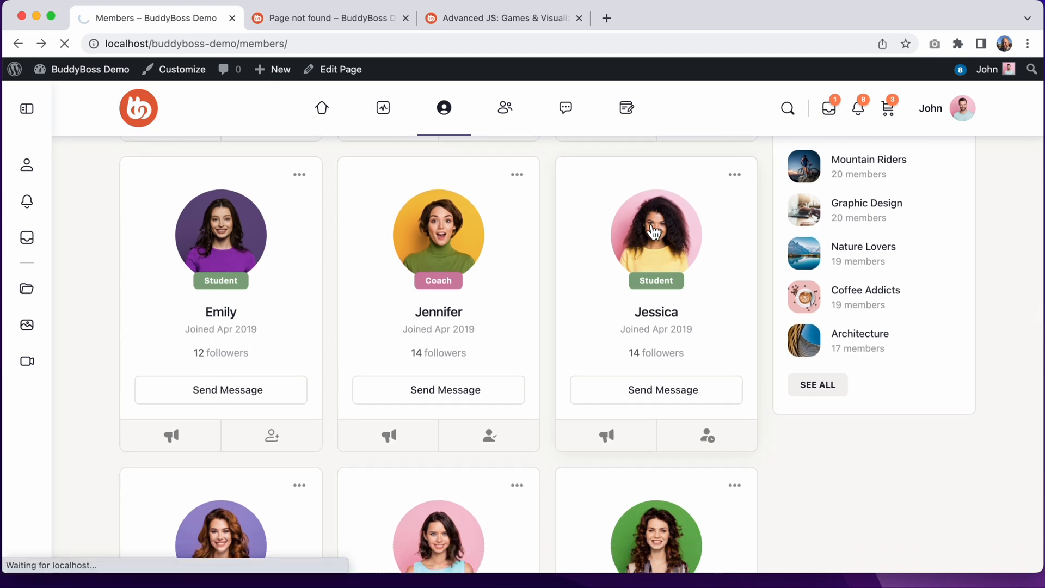
left_click(655, 233)
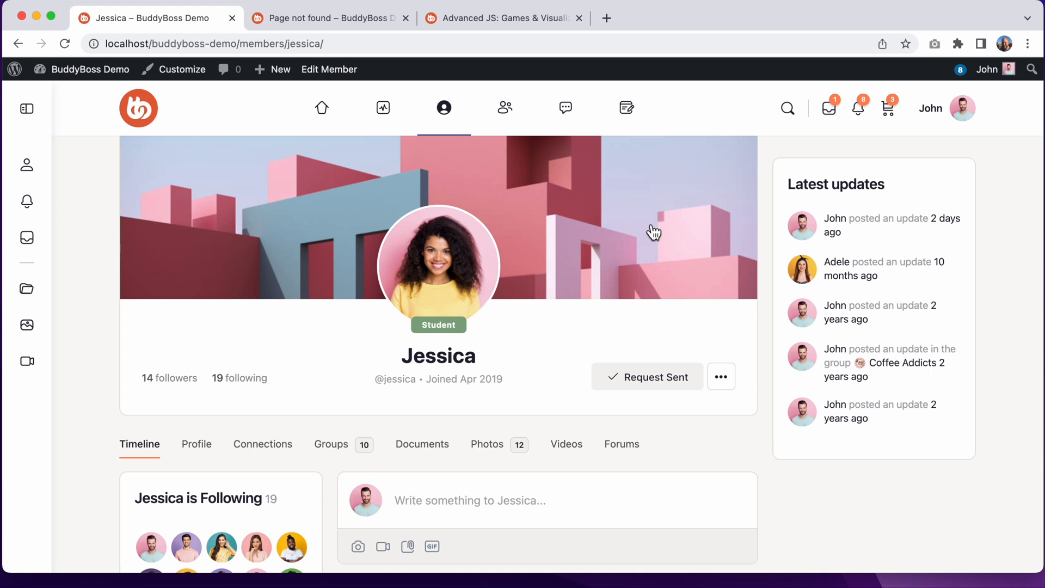